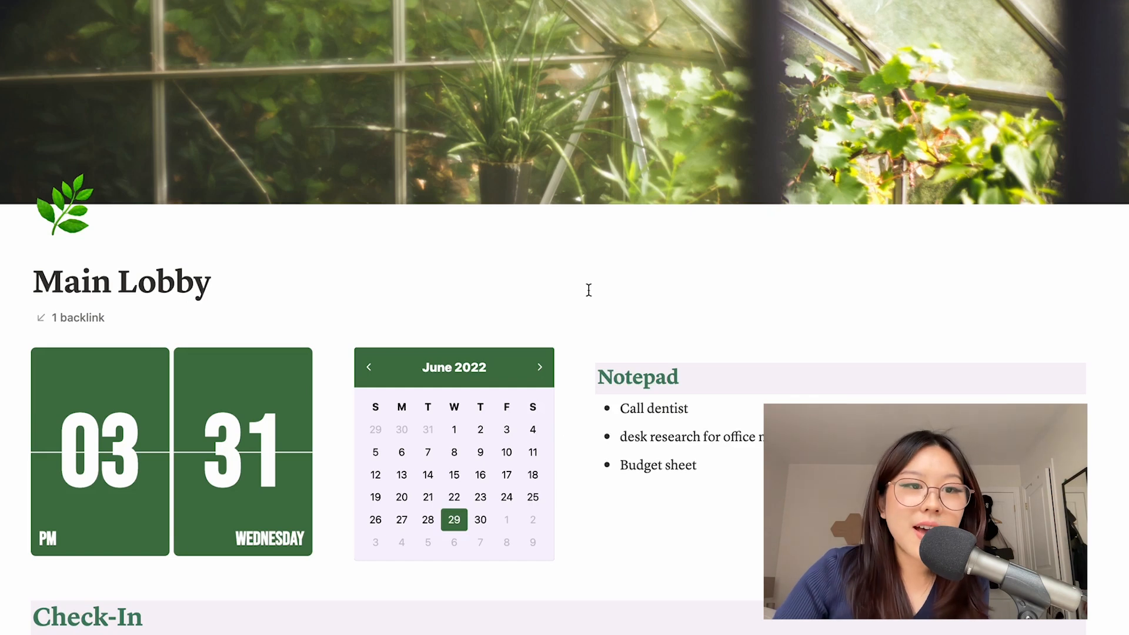
Scroll through the Main Lobby dashboard down to the Check-In section
scroll("down", 3)
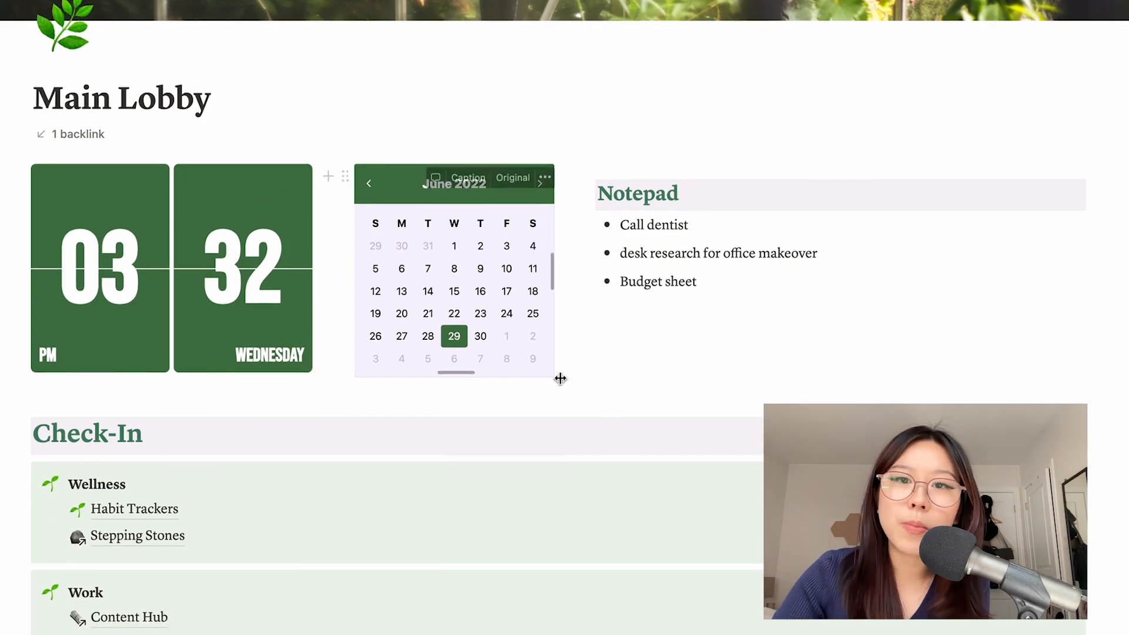
mouse_move(727, 348)
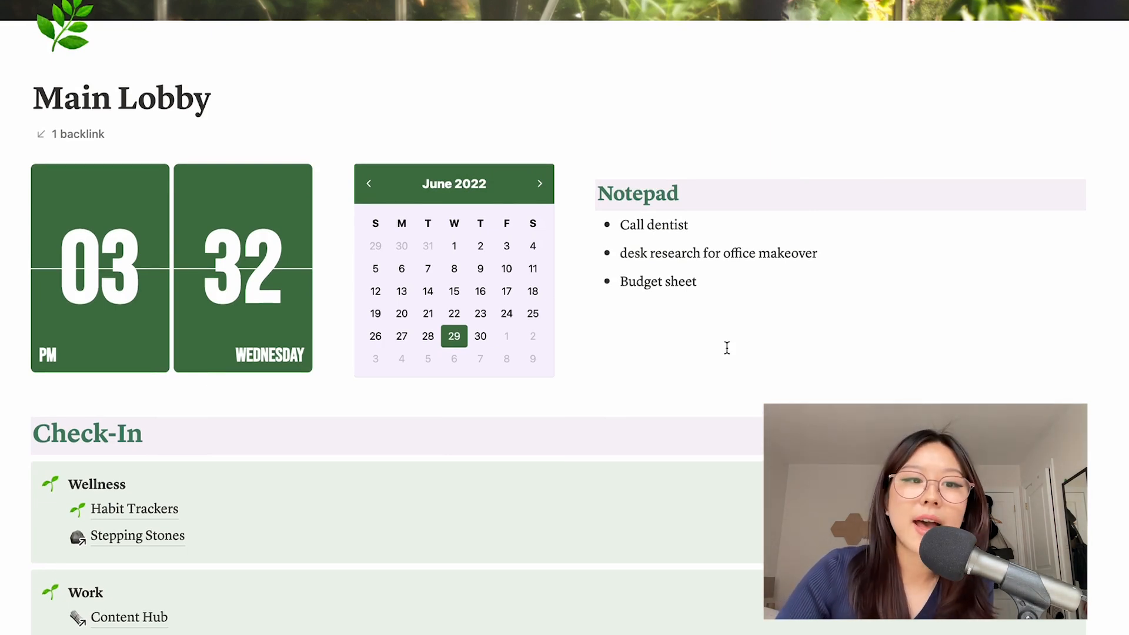
scroll("down", 3)
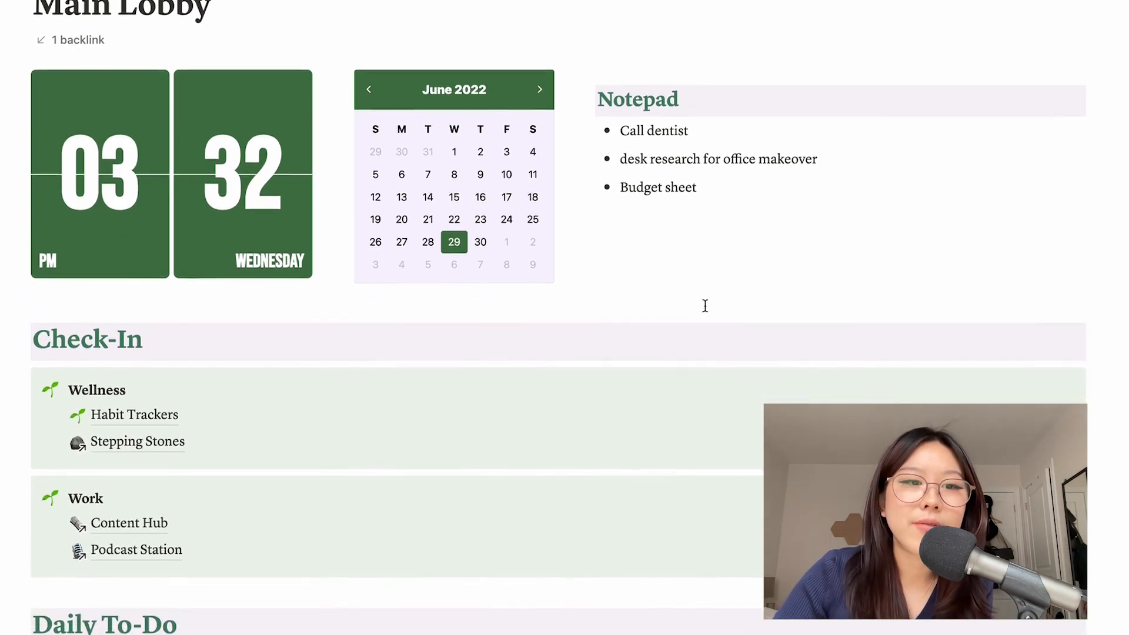
scroll("down", 3)
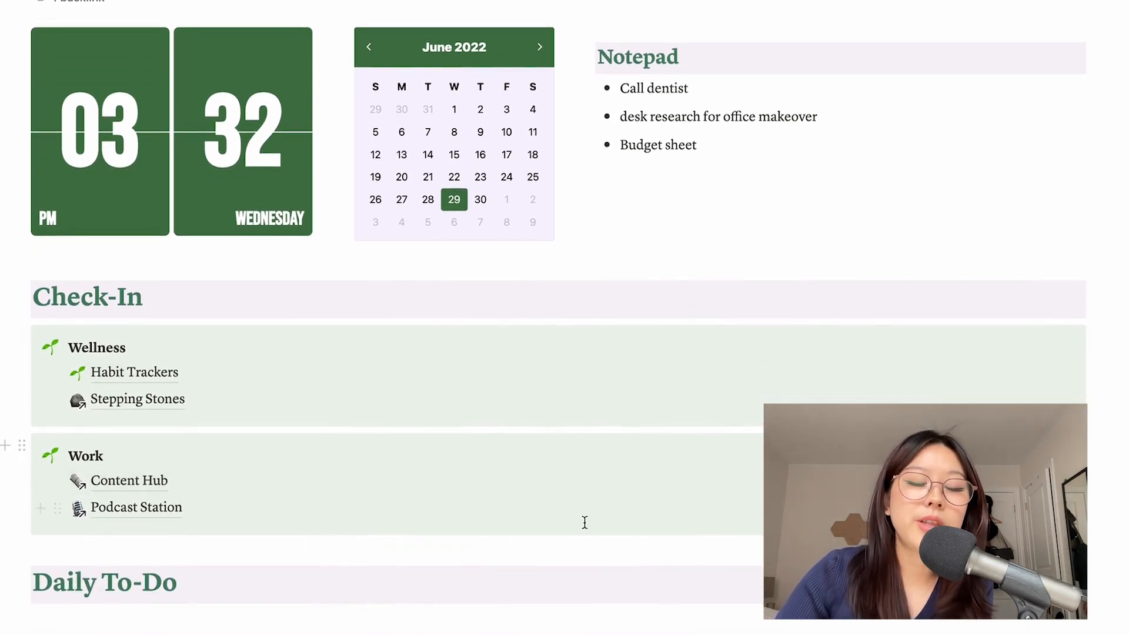
scroll("down", 3)
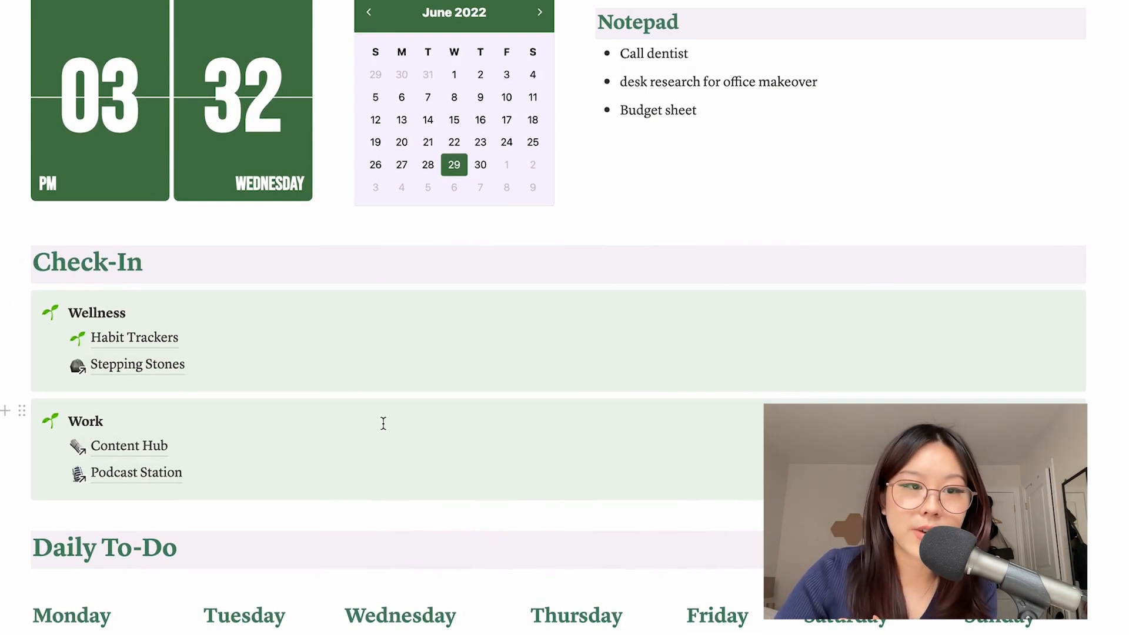
scroll("down", 3)
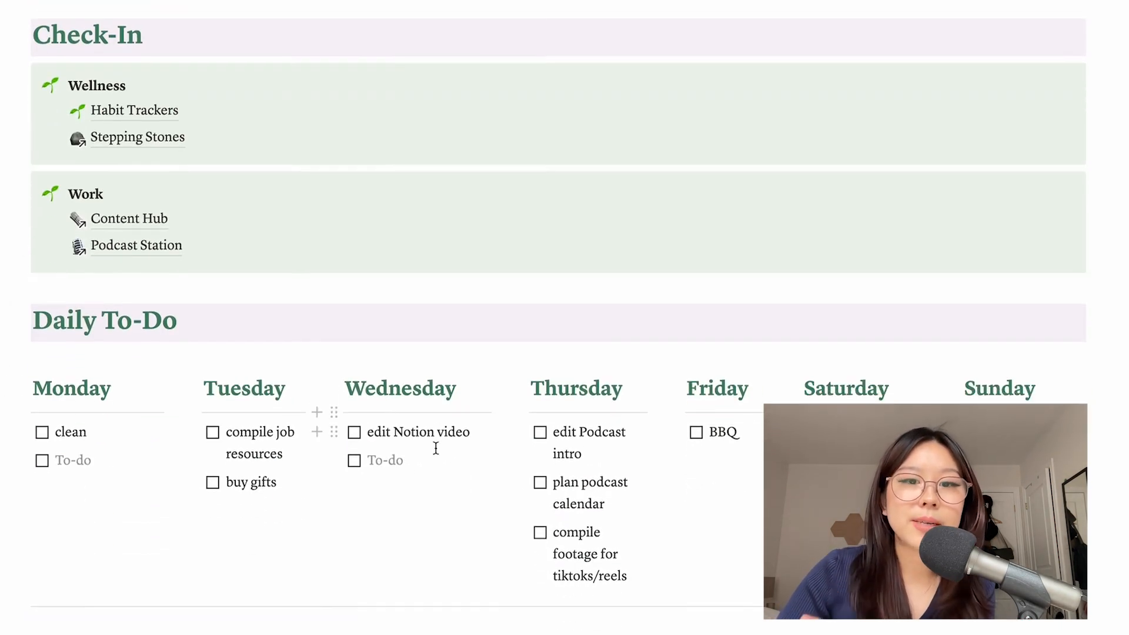
scroll("down", 3)
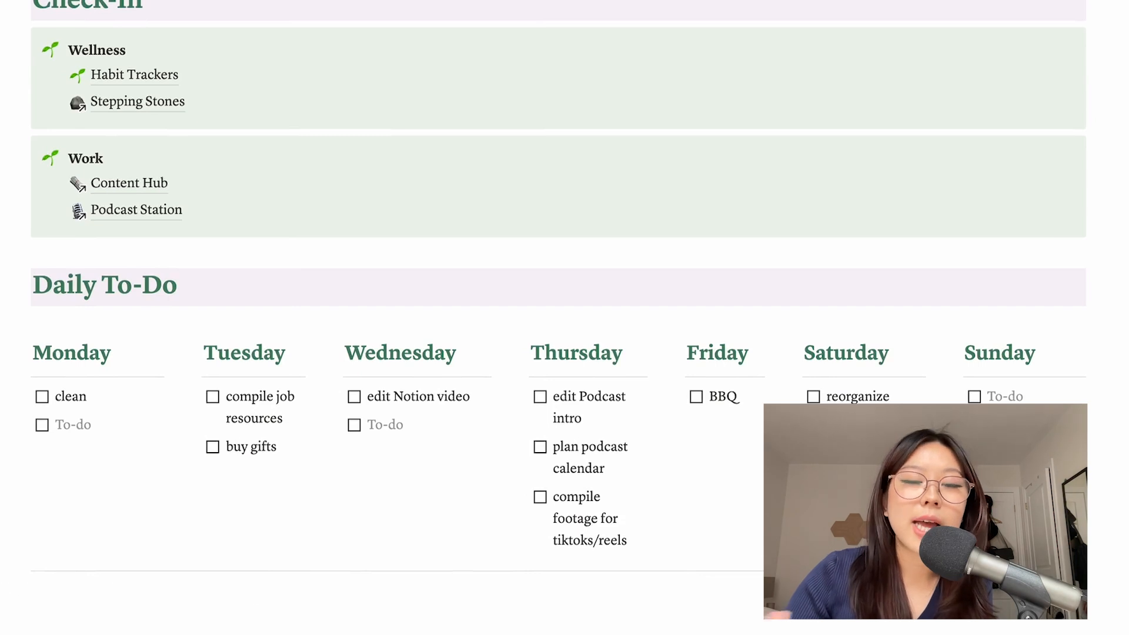
scroll("down", 3)
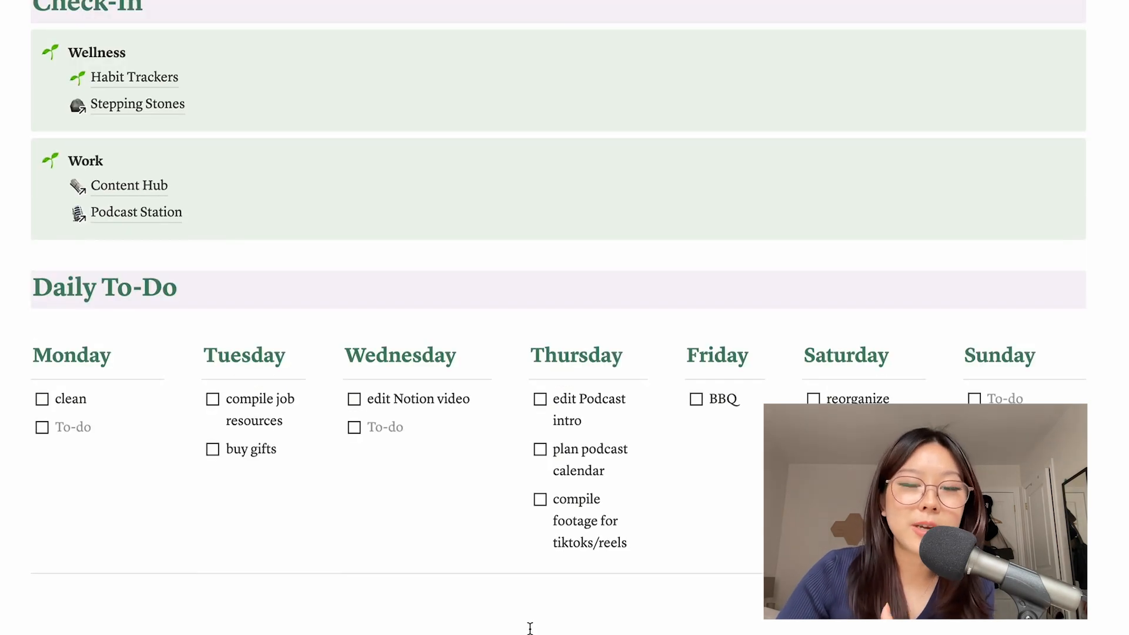
scroll("up", 3)
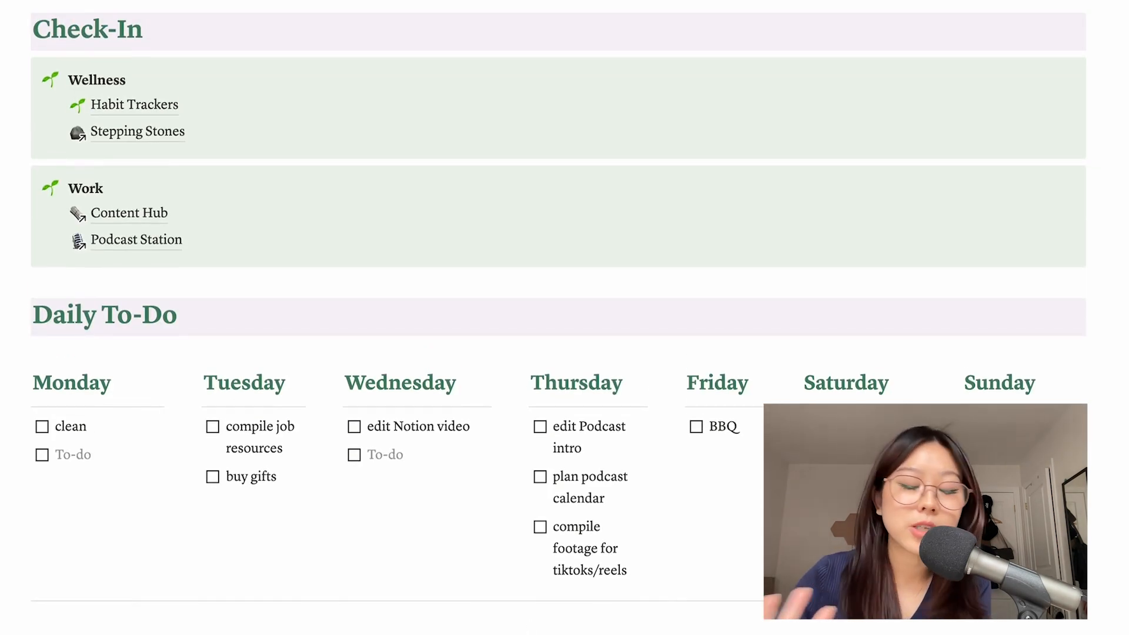
scroll("down", 3)
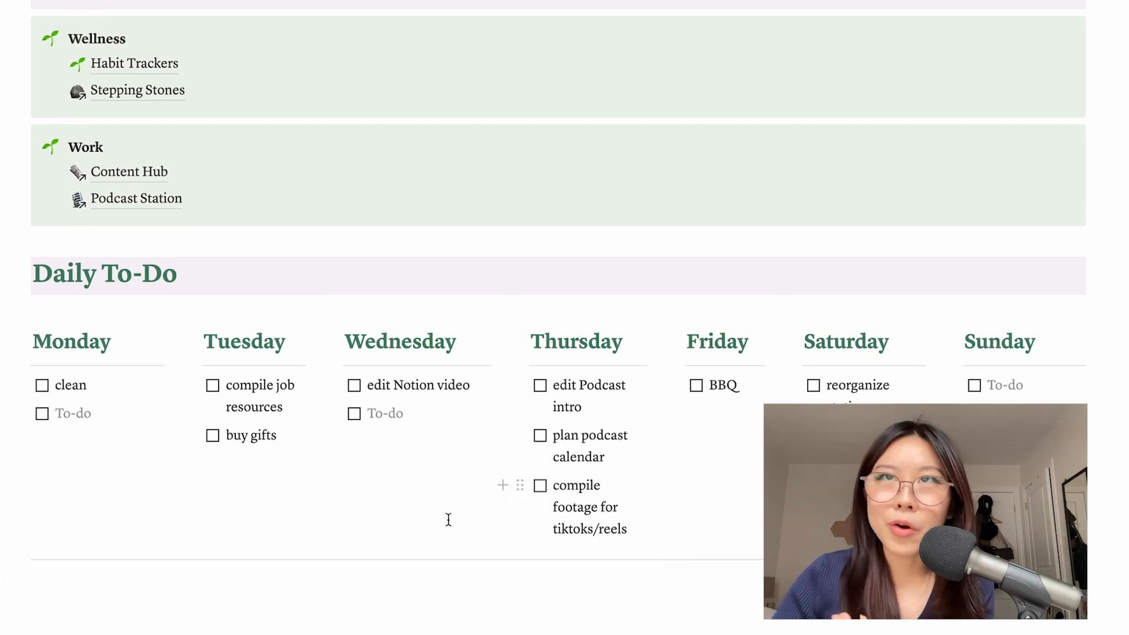
mouse_move(450, 508)
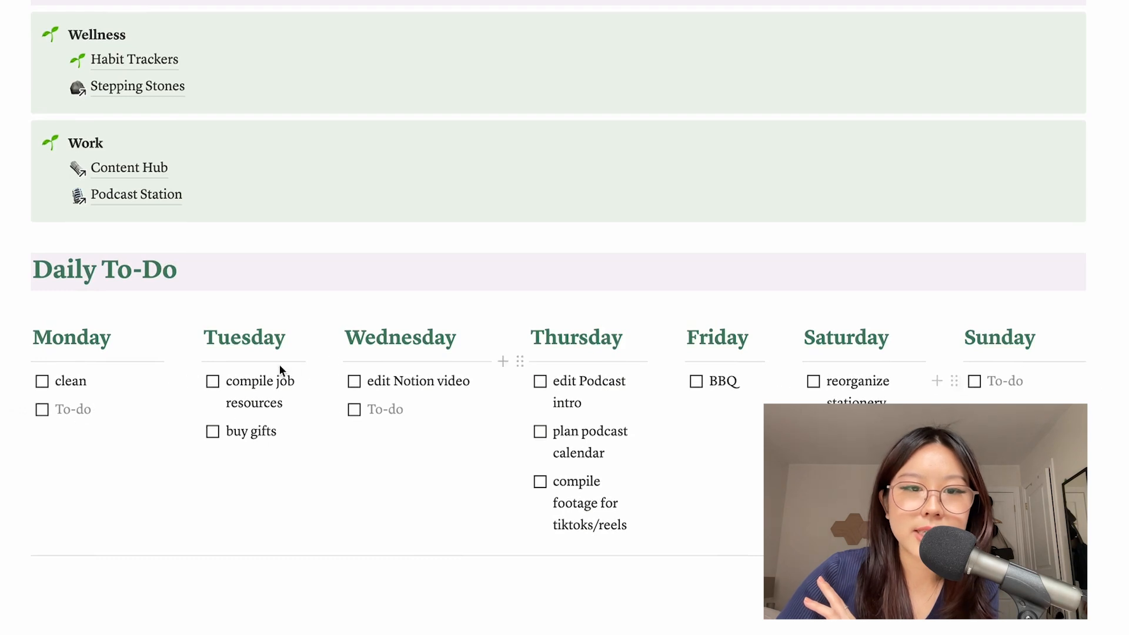
left_click(354, 381)
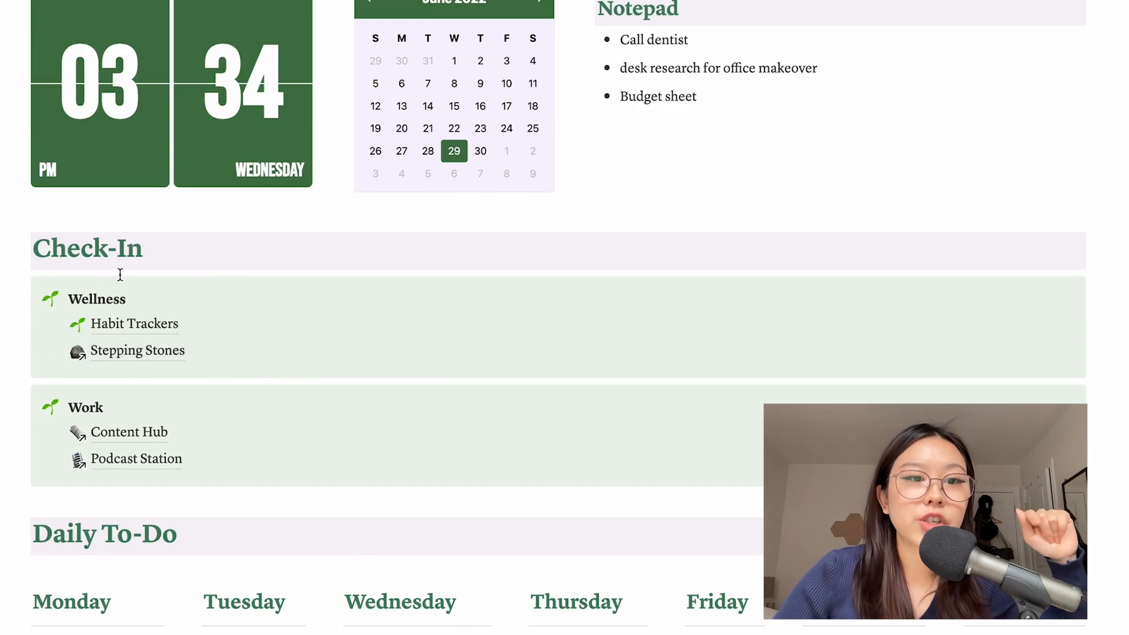
Open Habit Trackers and browse the Wellness counters and Meal Tracker + Planner board
left_click(134, 323)
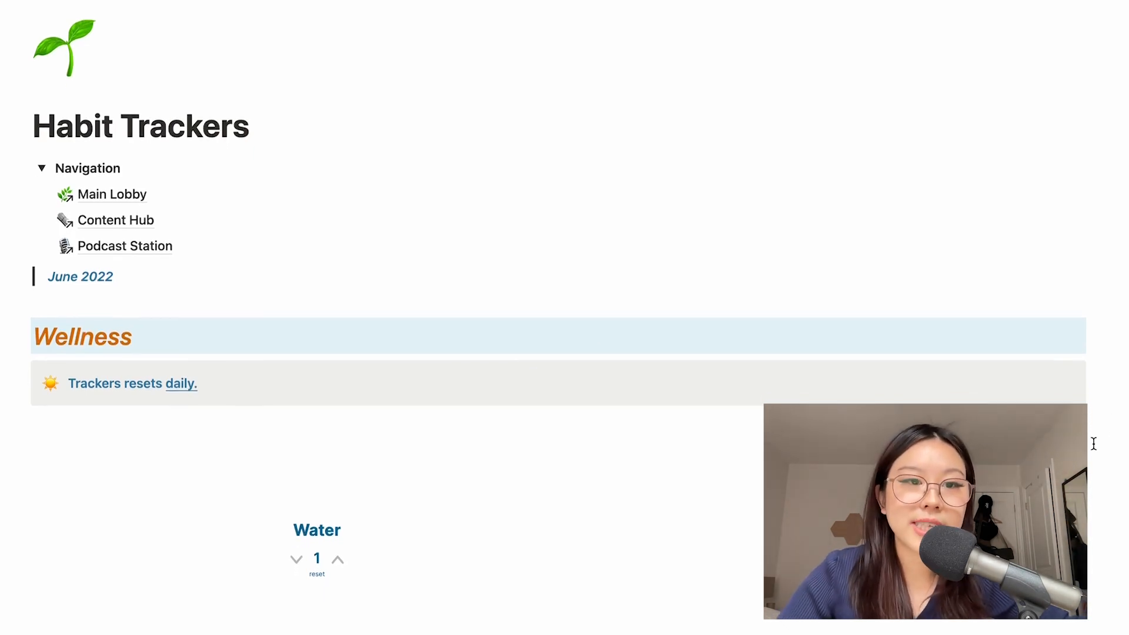
scroll("down", 3)
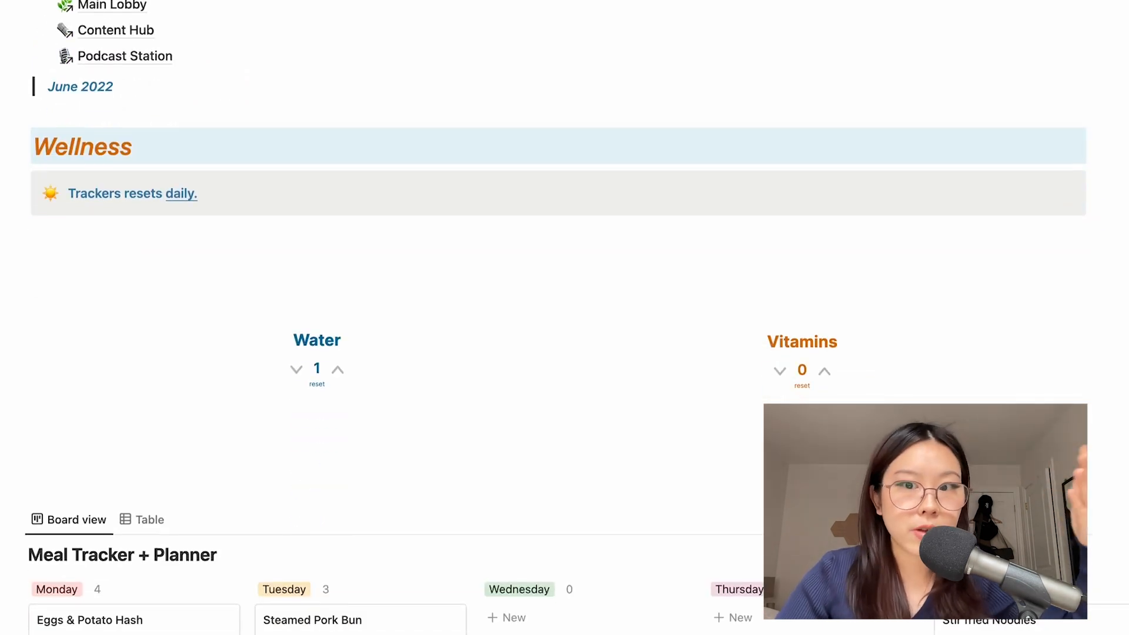
scroll("down", 3)
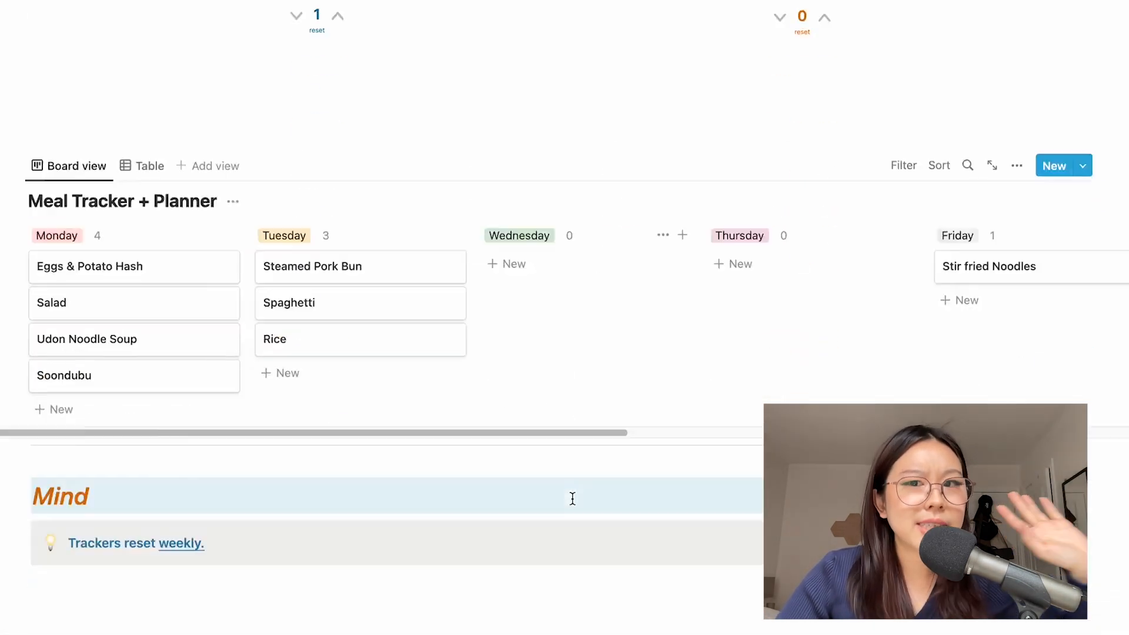
scroll("down", 3)
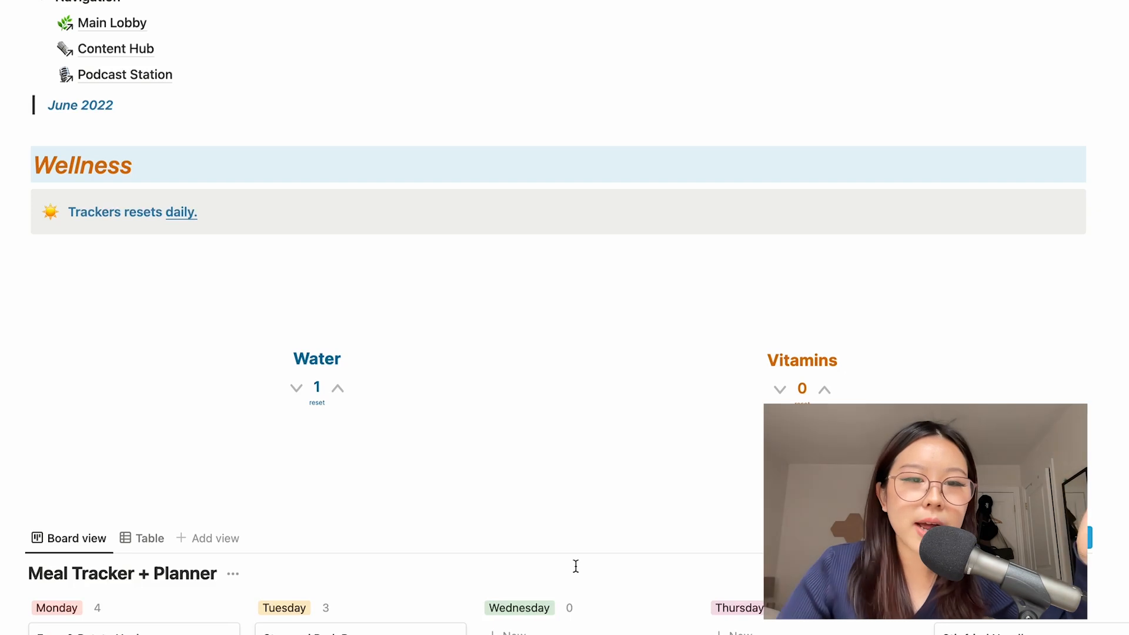
scroll("up", 3)
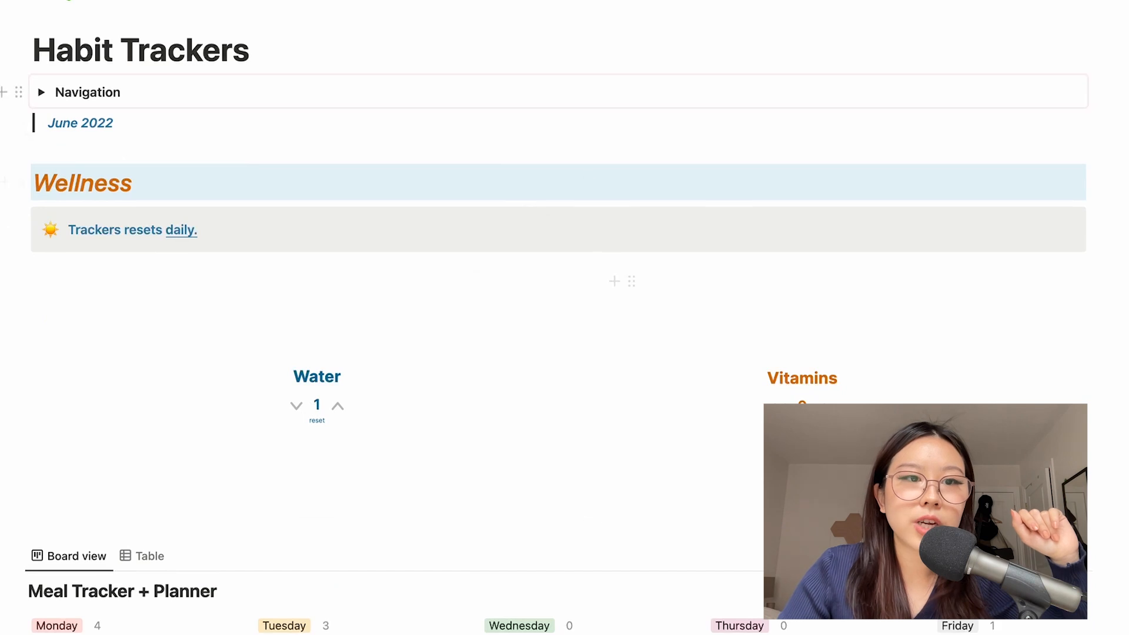
scroll("down", 3)
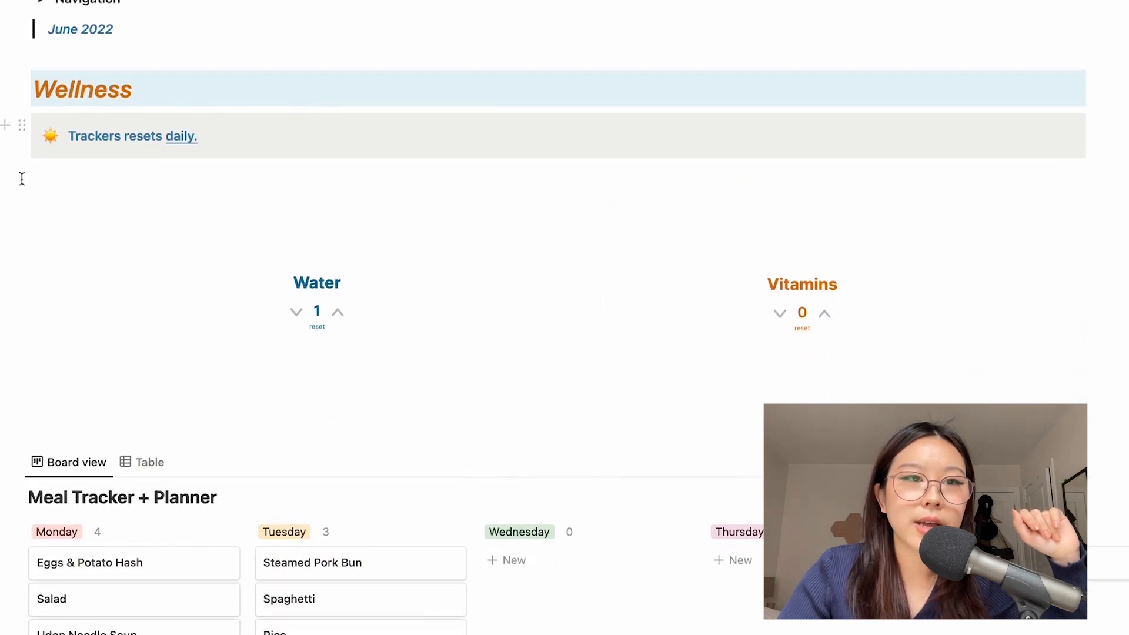
mouse_move(218, 160)
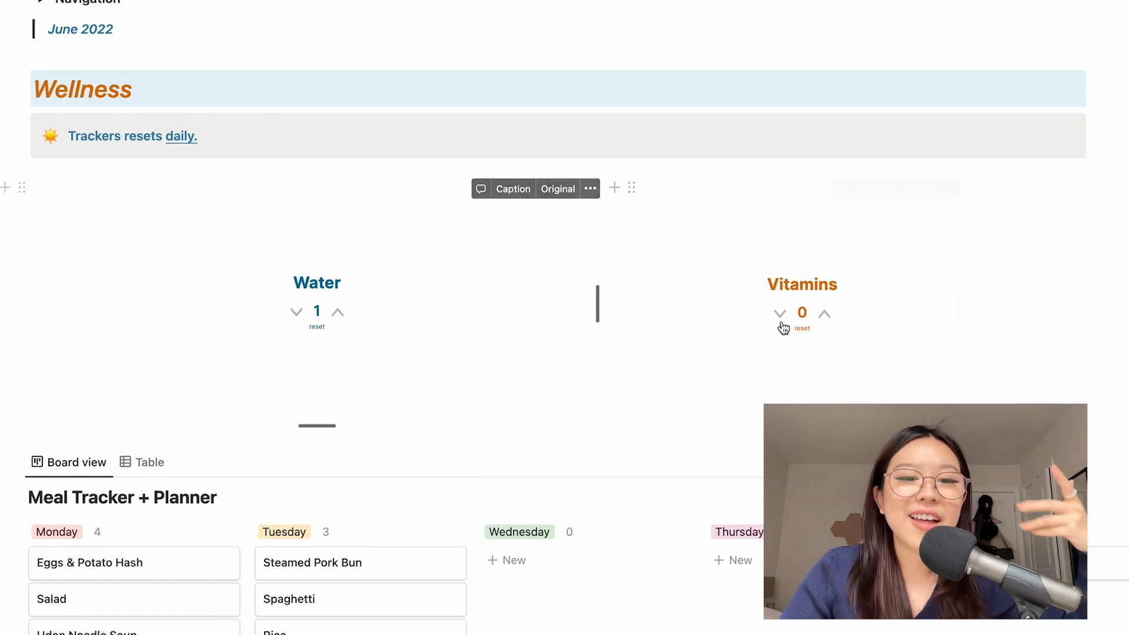
mouse_move(170, 405)
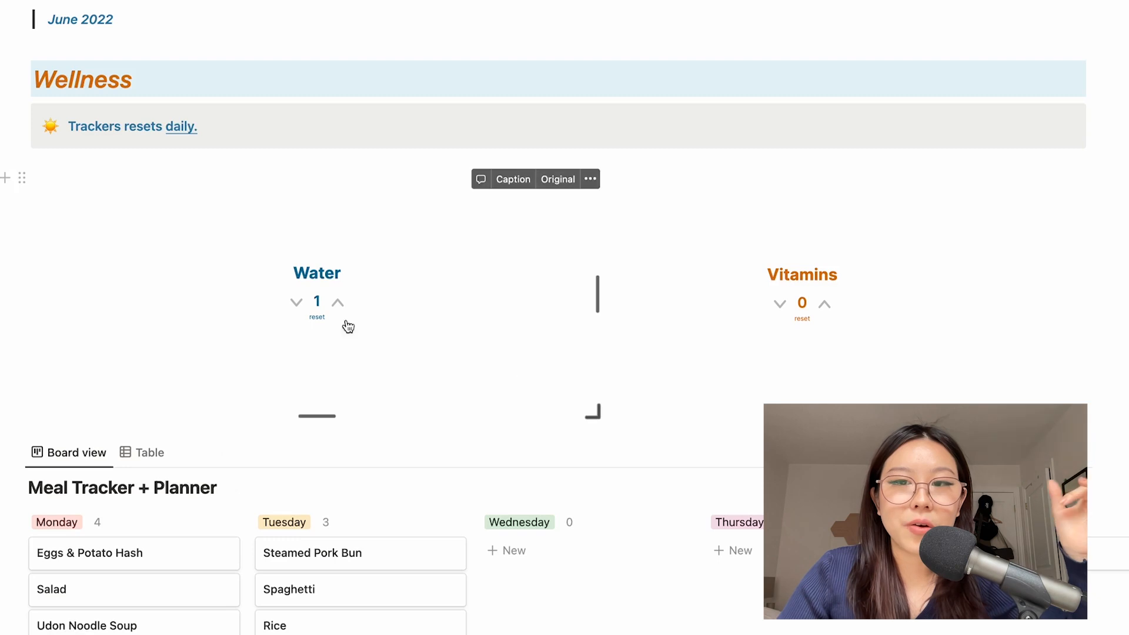
mouse_move(832, 327)
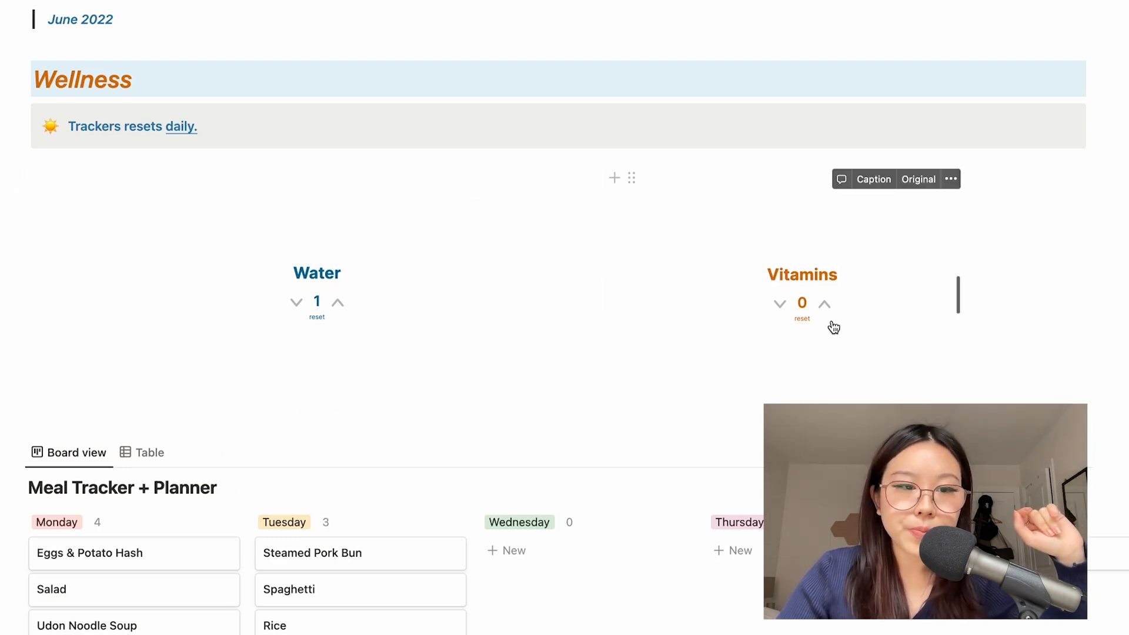
scroll("down", 3)
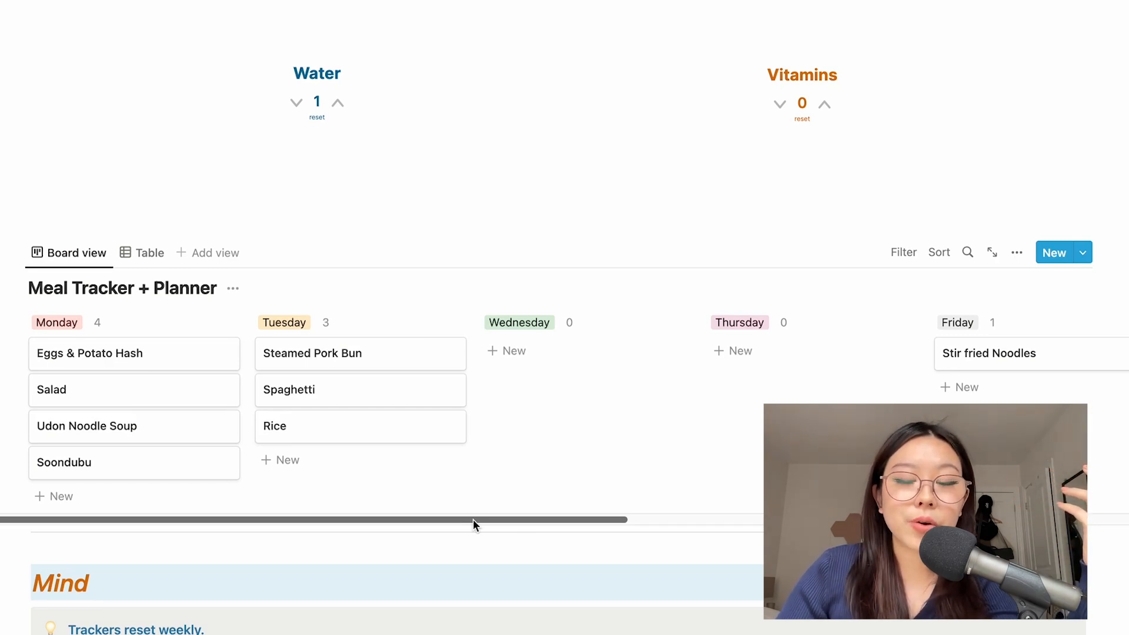
mouse_move(171, 441)
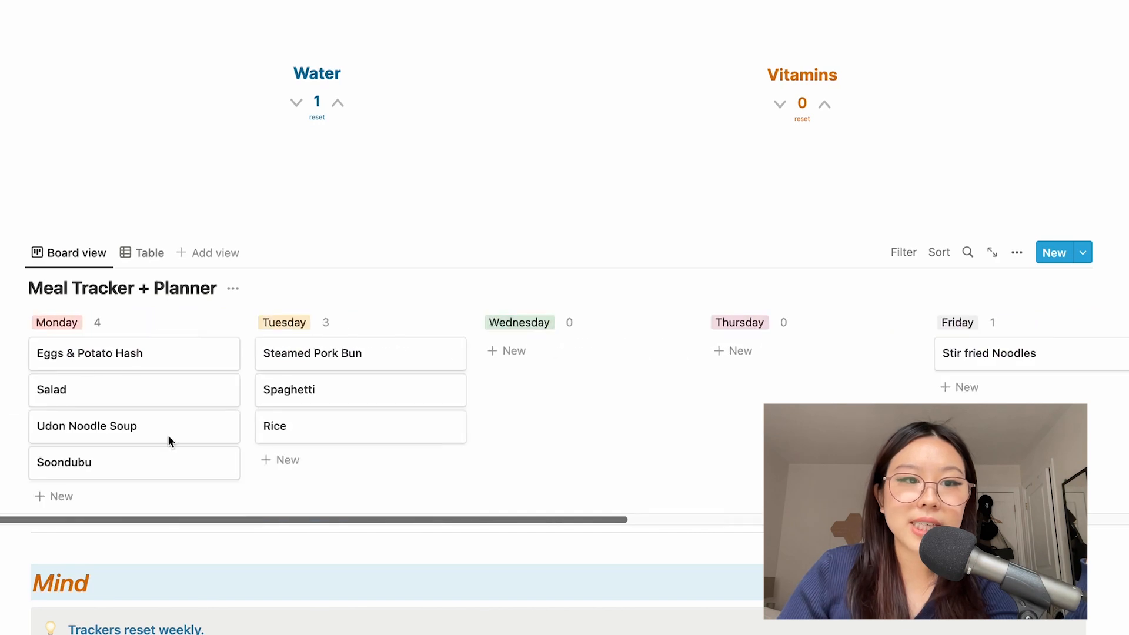
mouse_move(253, 441)
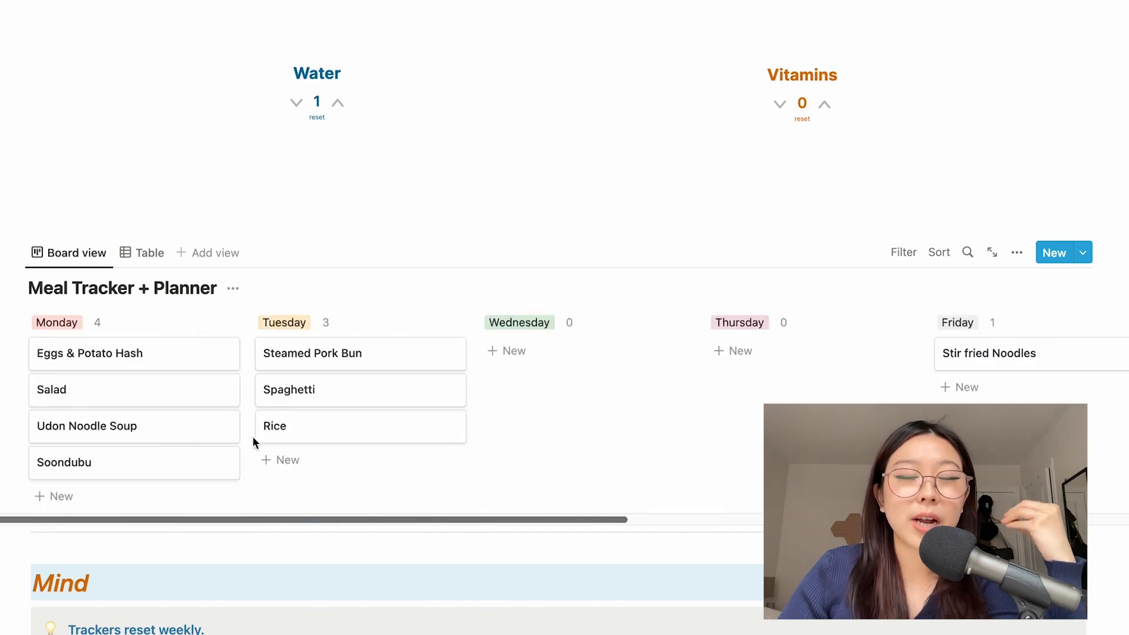
mouse_move(348, 522)
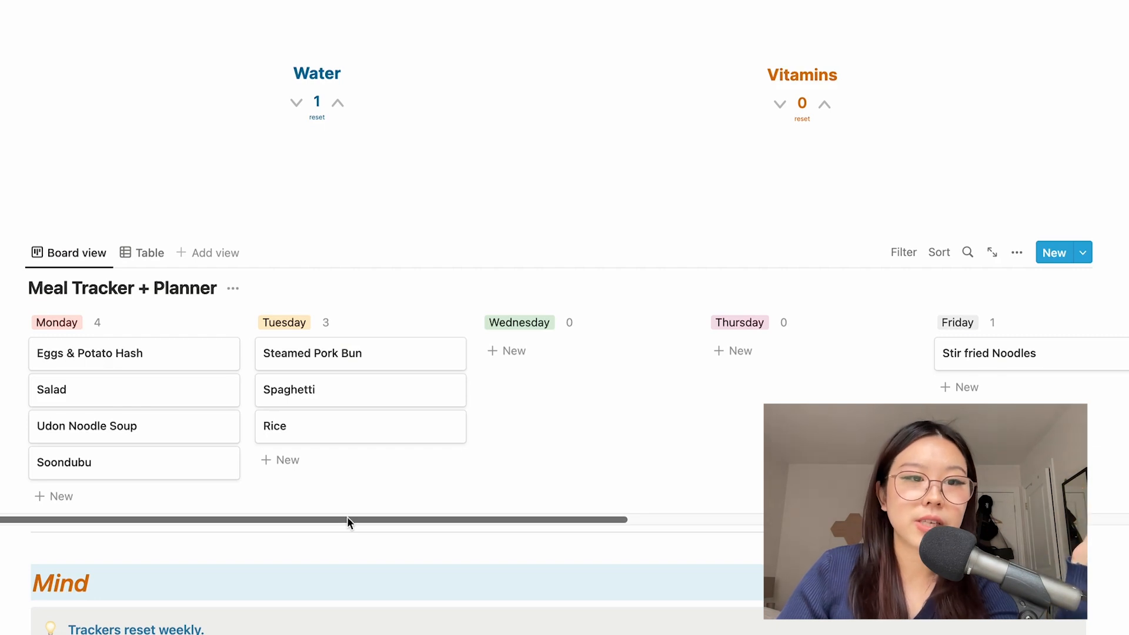
scroll("right", 3)
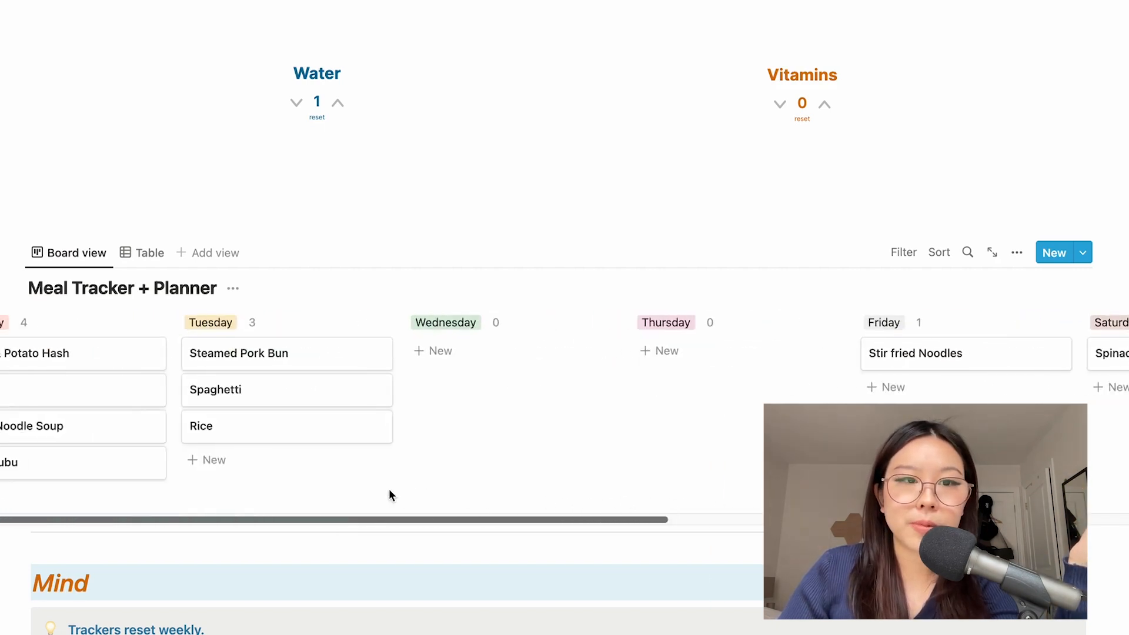
scroll("down", 3)
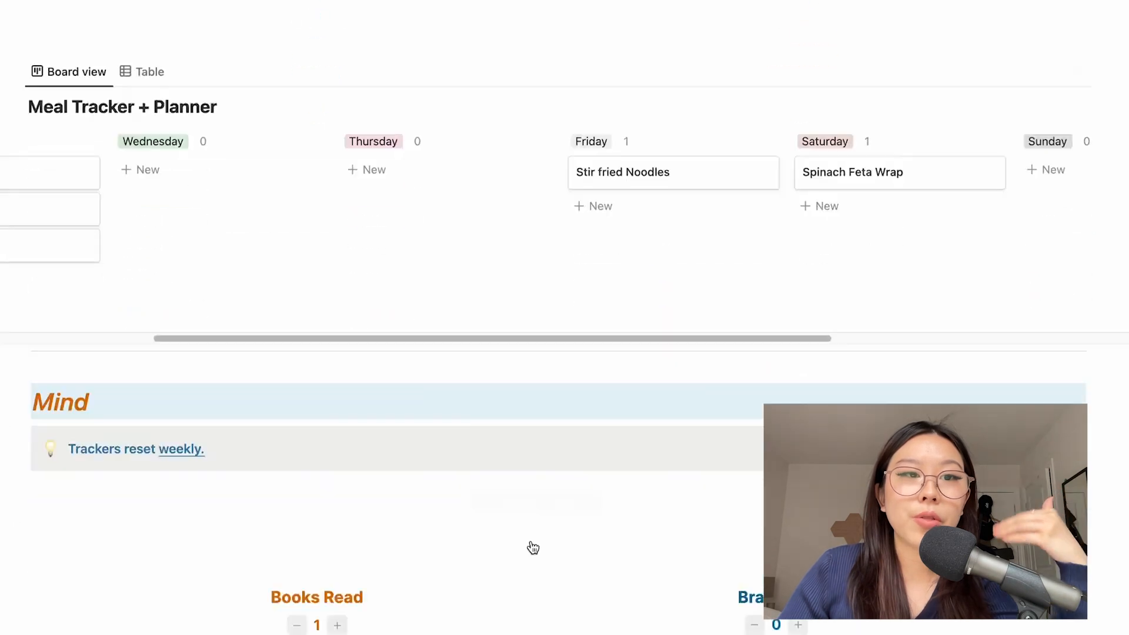
Scroll through the June 2022 Wellness and Mind tracker sections
scroll("down", 3)
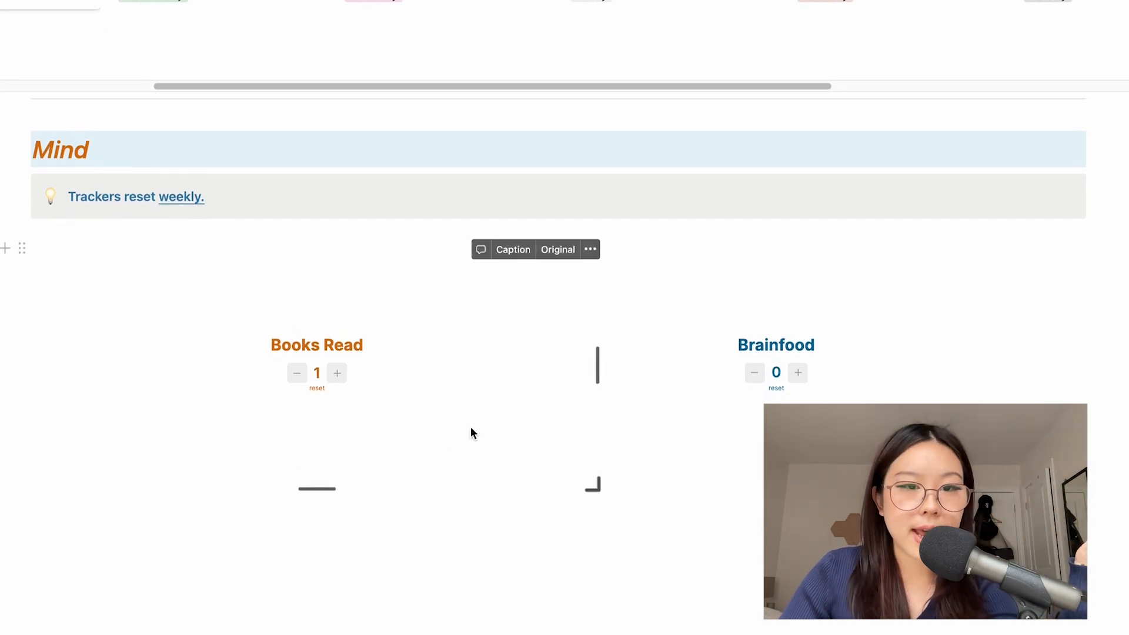
mouse_move(411, 388)
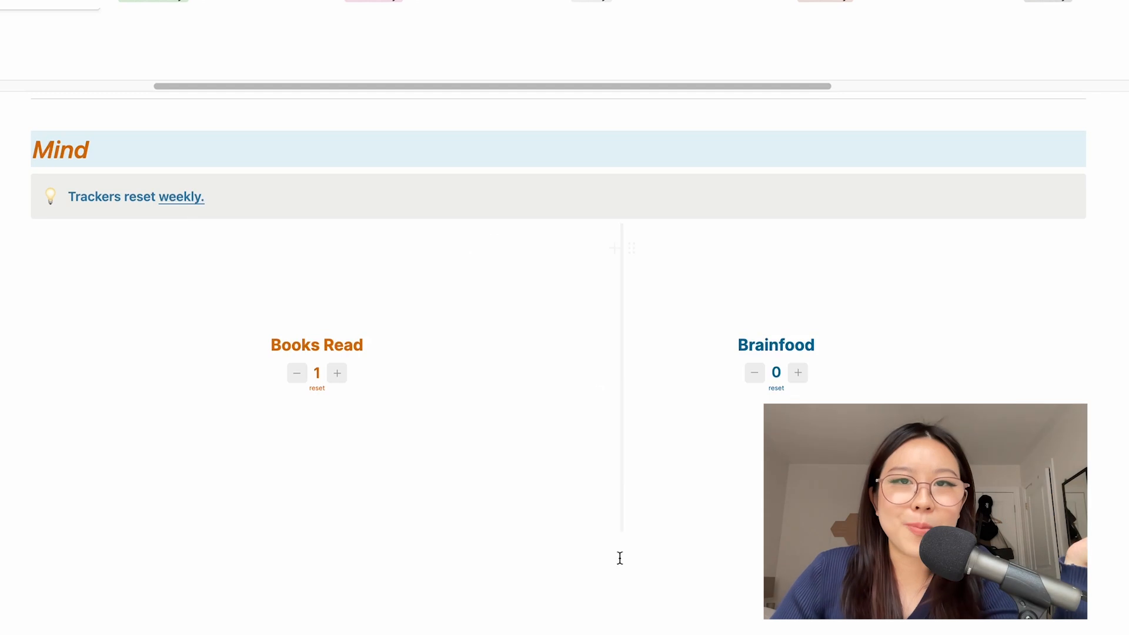
scroll("down", 3)
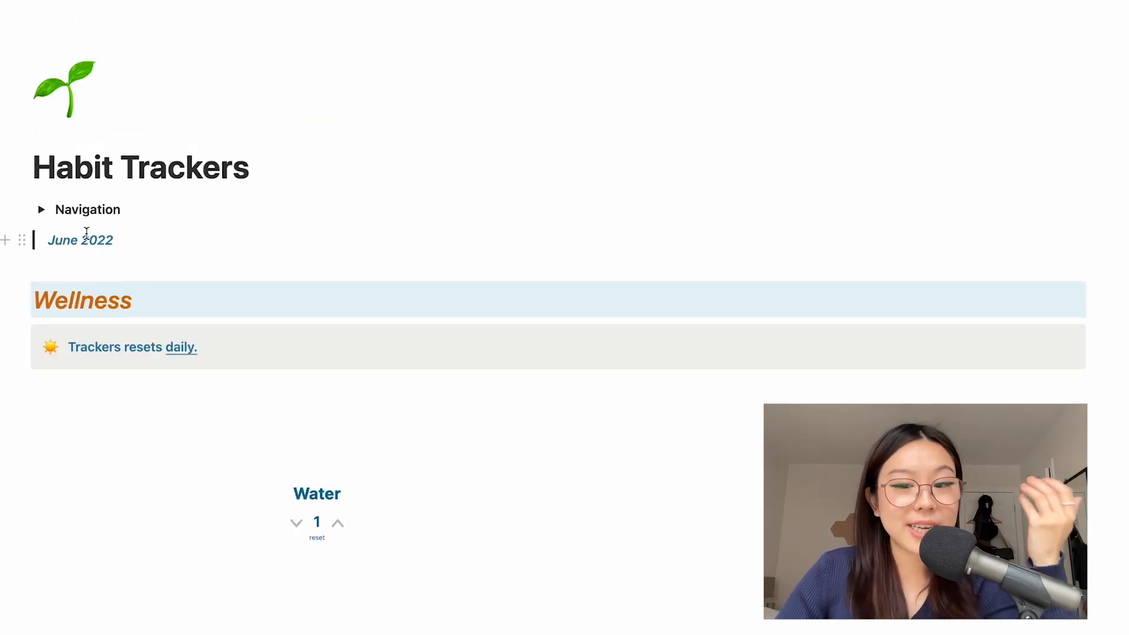
scroll("down", 3)
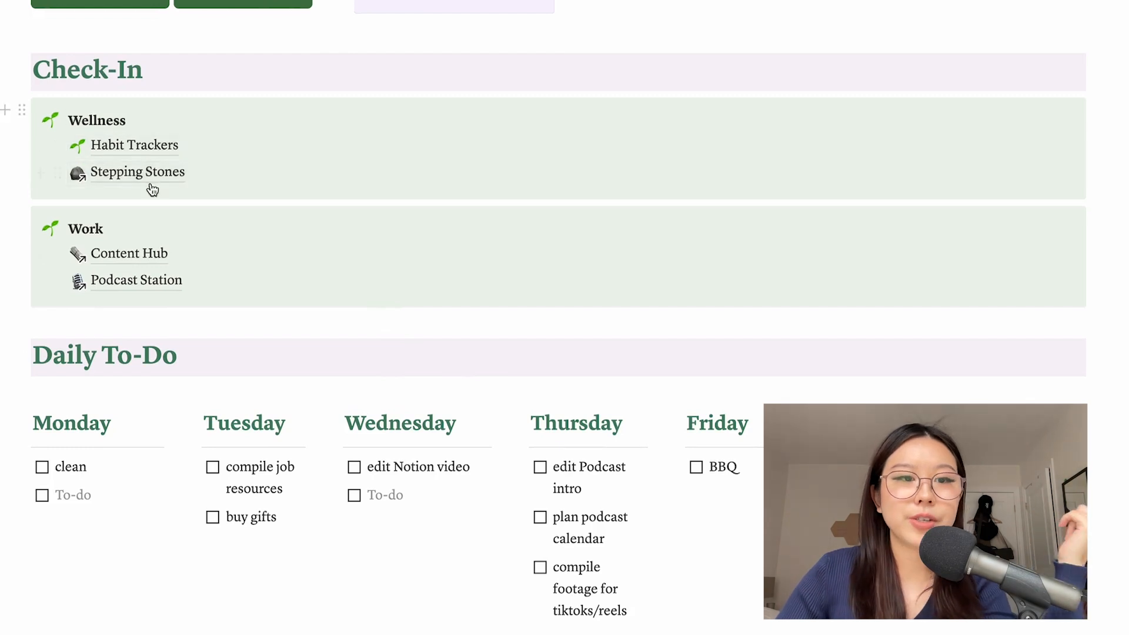
Open Stepping Stones, collapse its Navigation list and view the Daily to Yearly Goals
left_click(137, 172)
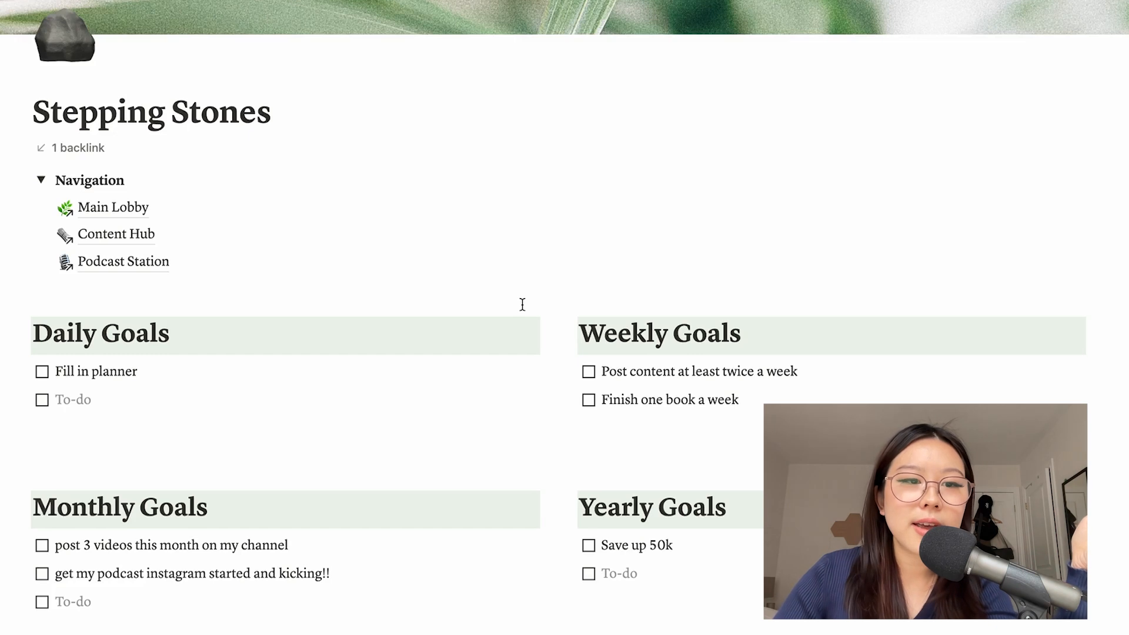
left_click(43, 179)
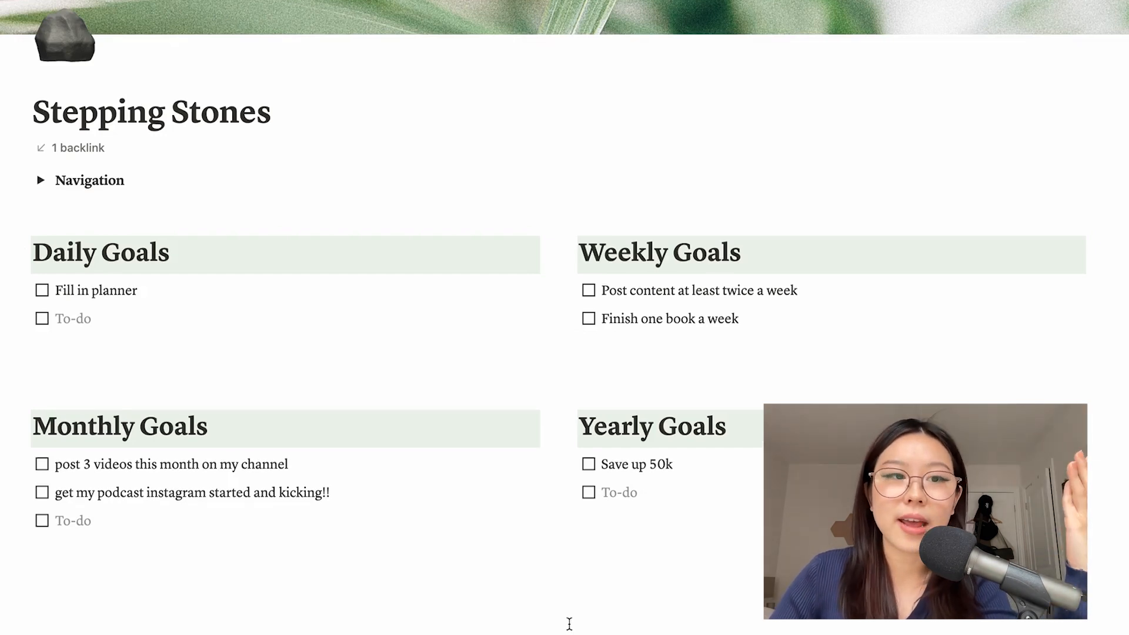
mouse_move(565, 597)
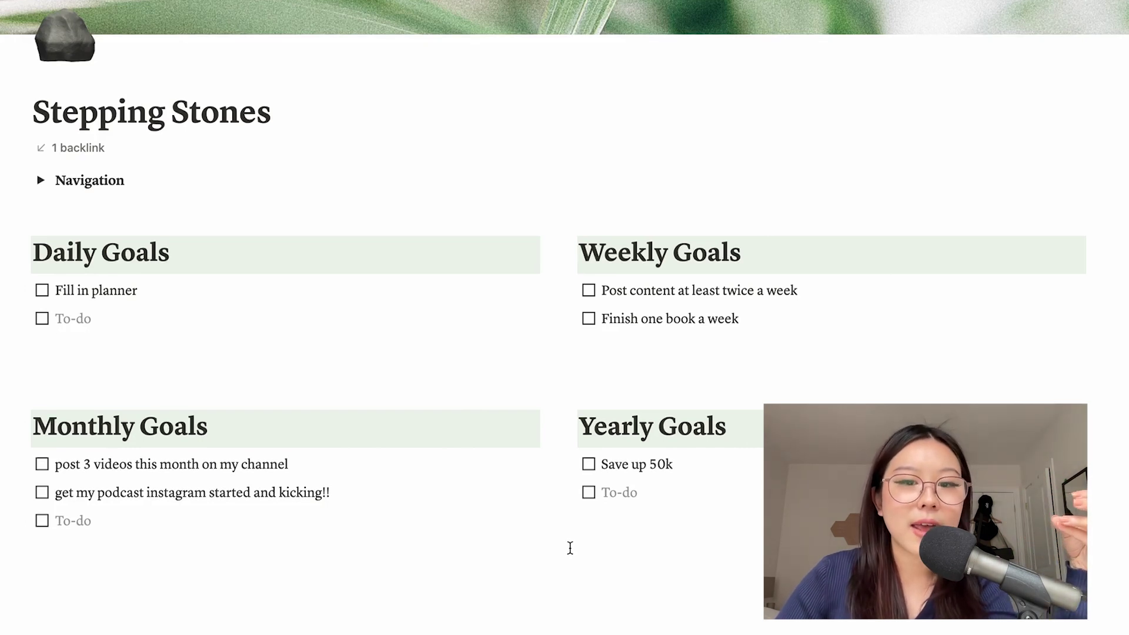
scroll("down", 3)
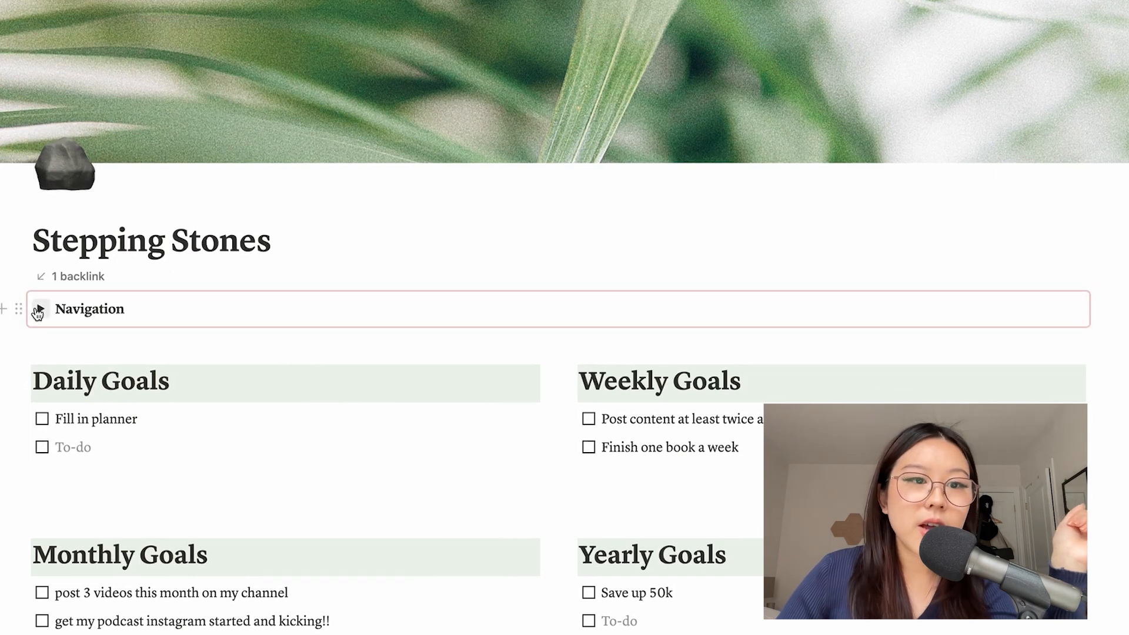
Return to the Main Lobby dashboard with its Check-In links
left_click(40, 308)
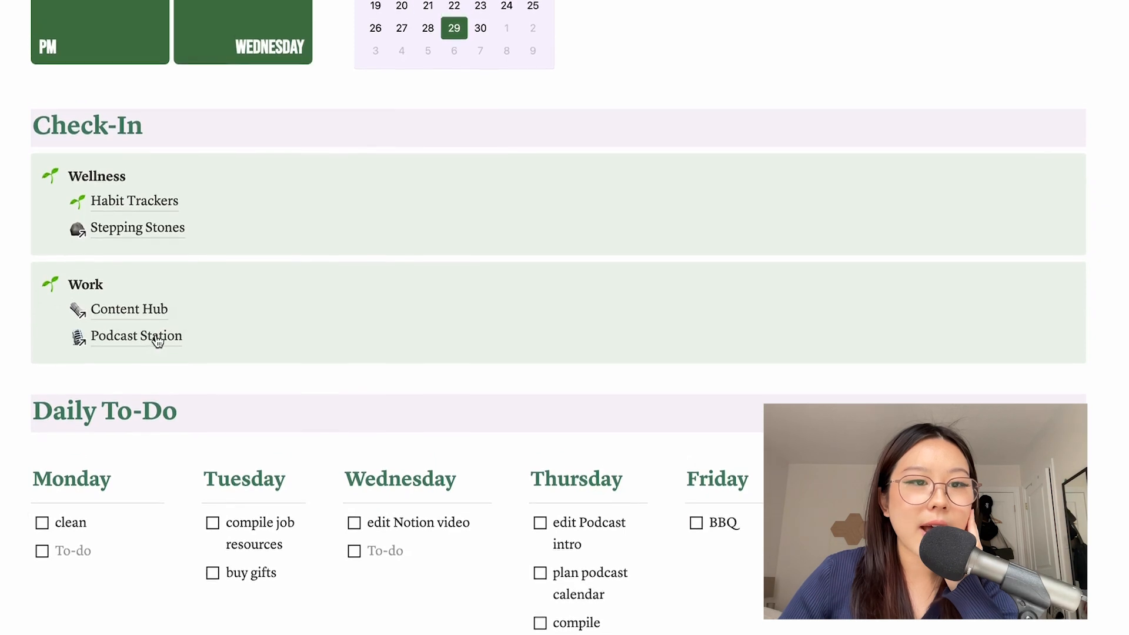
mouse_move(115, 329)
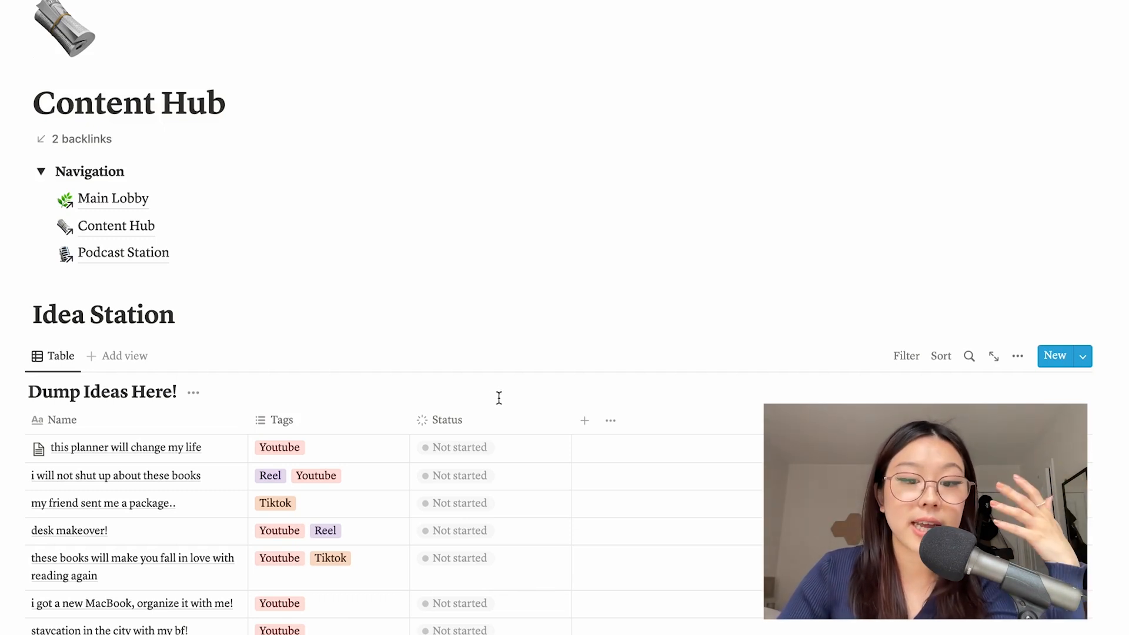
scroll("down", 3)
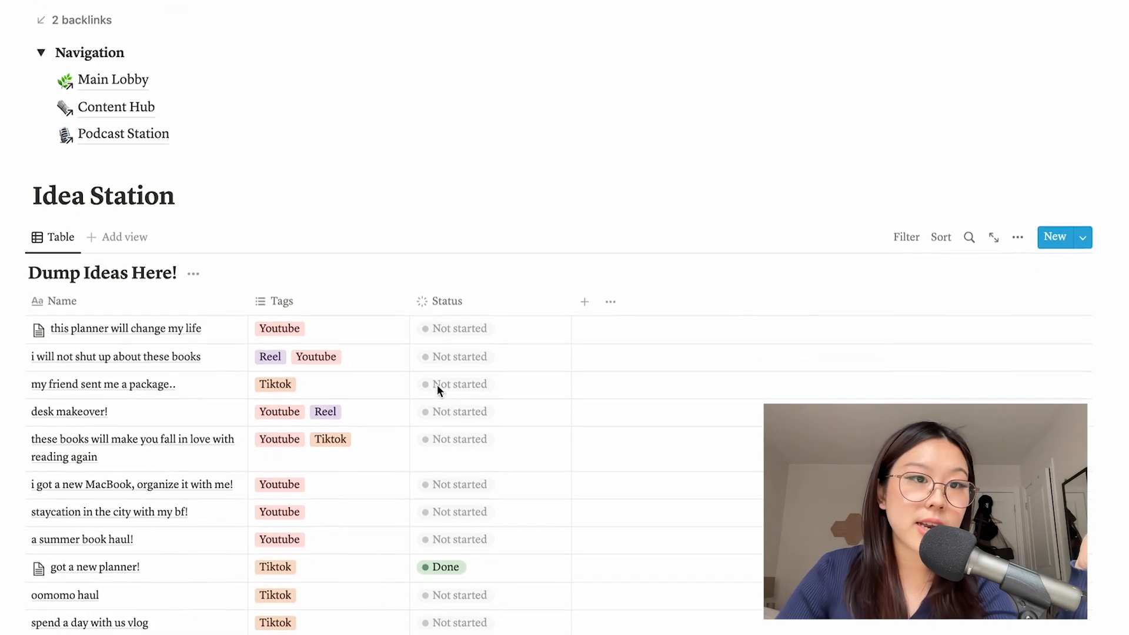
scroll("down", 3)
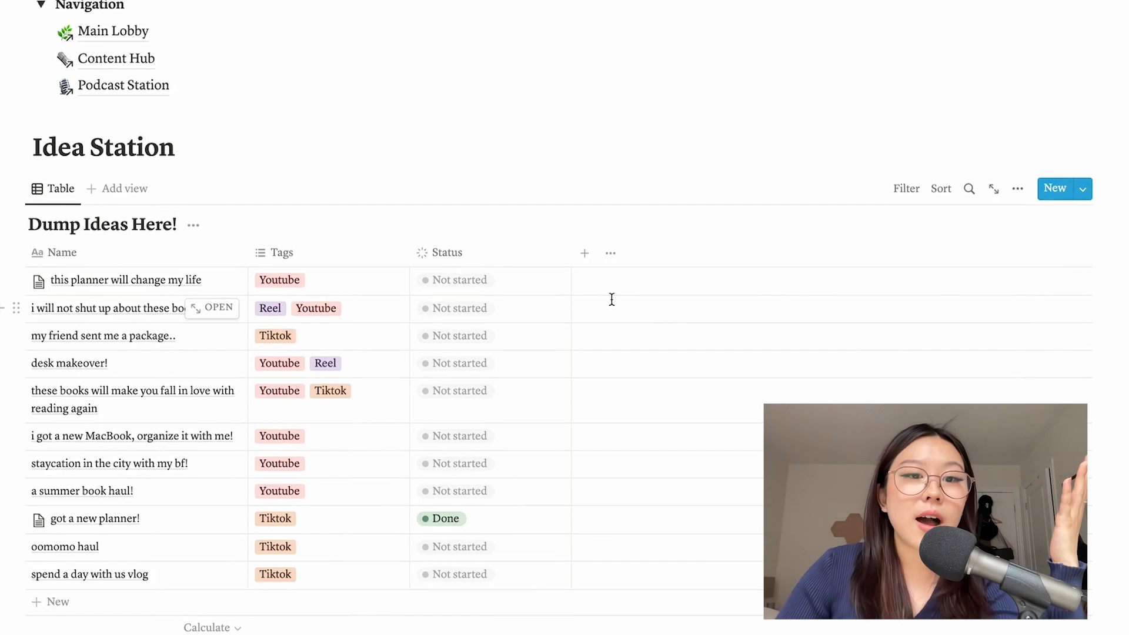
scroll("down", 3)
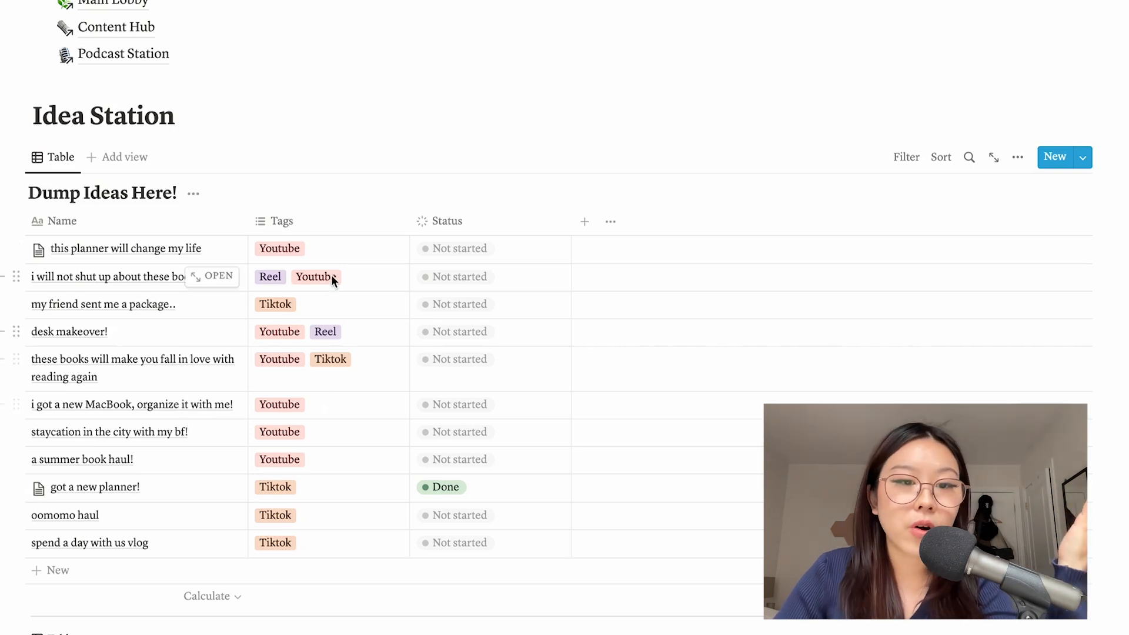
mouse_move(342, 466)
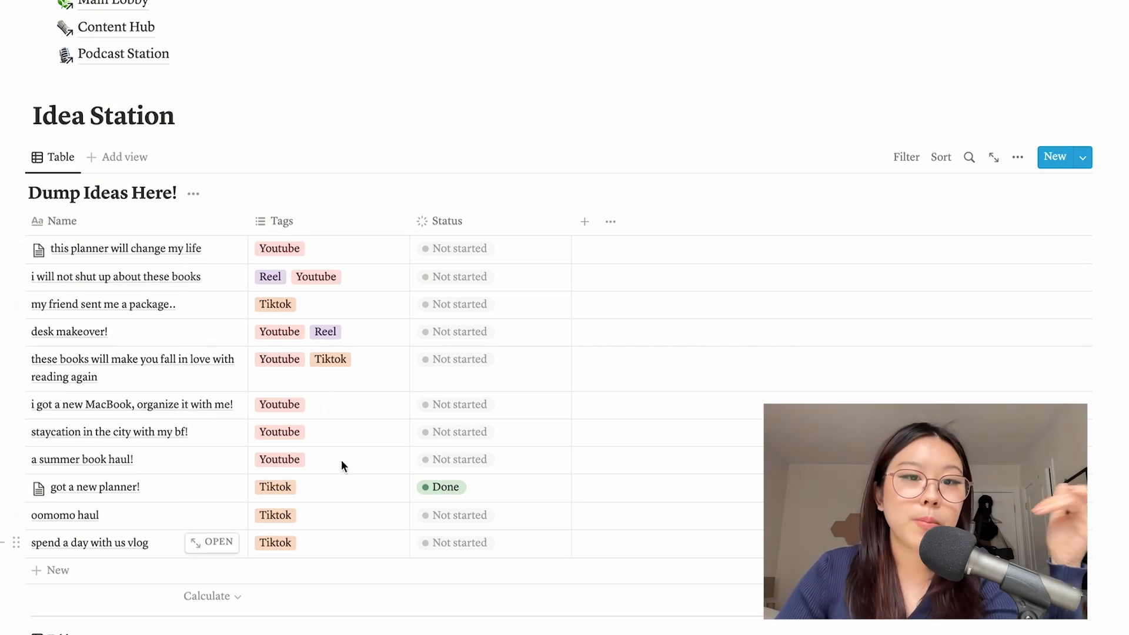
mouse_move(389, 426)
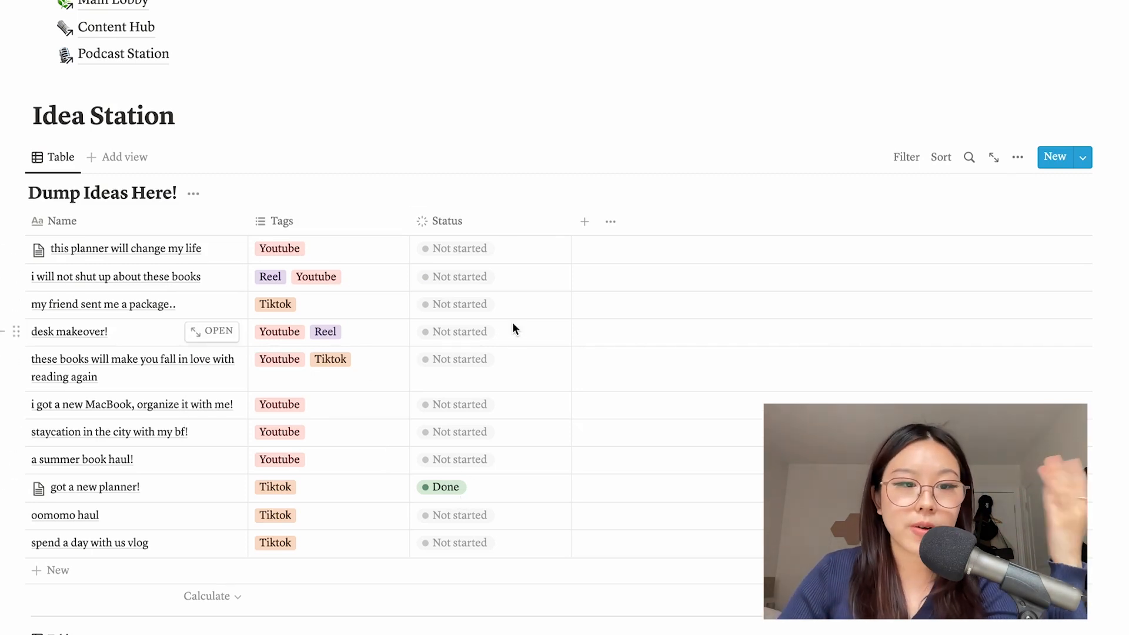
scroll("down", 3)
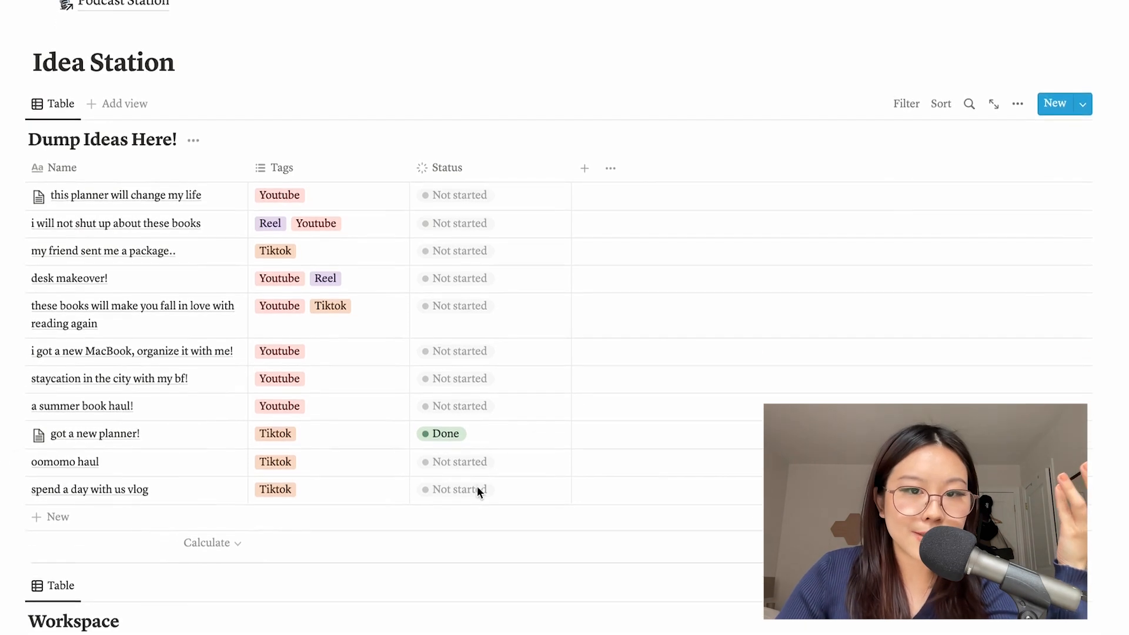
scroll("down", 3)
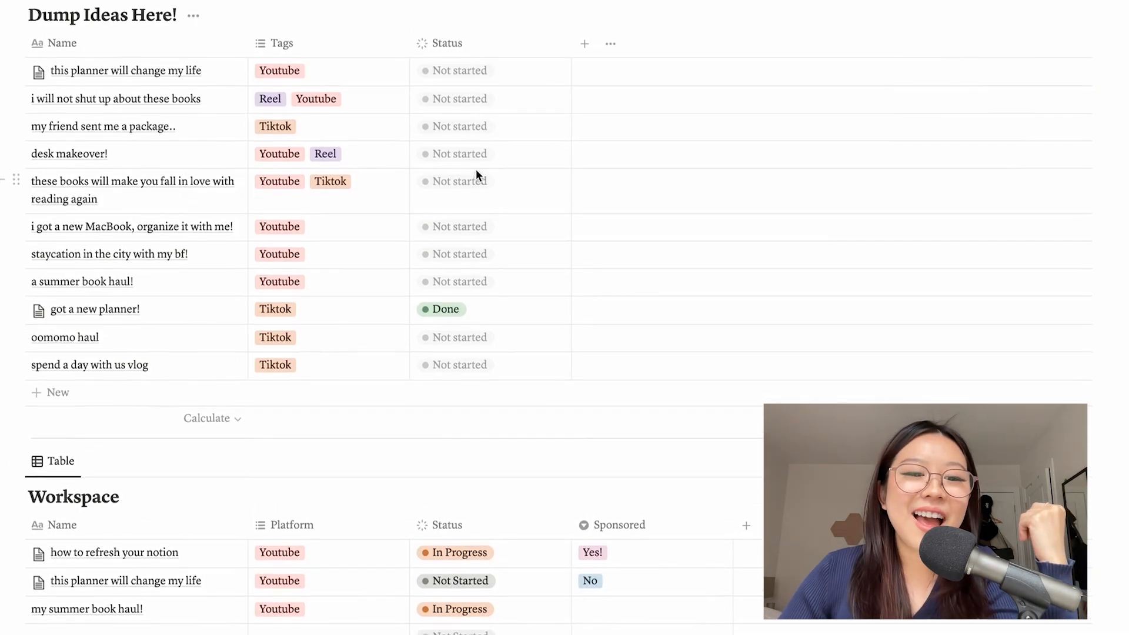
scroll("down", 3)
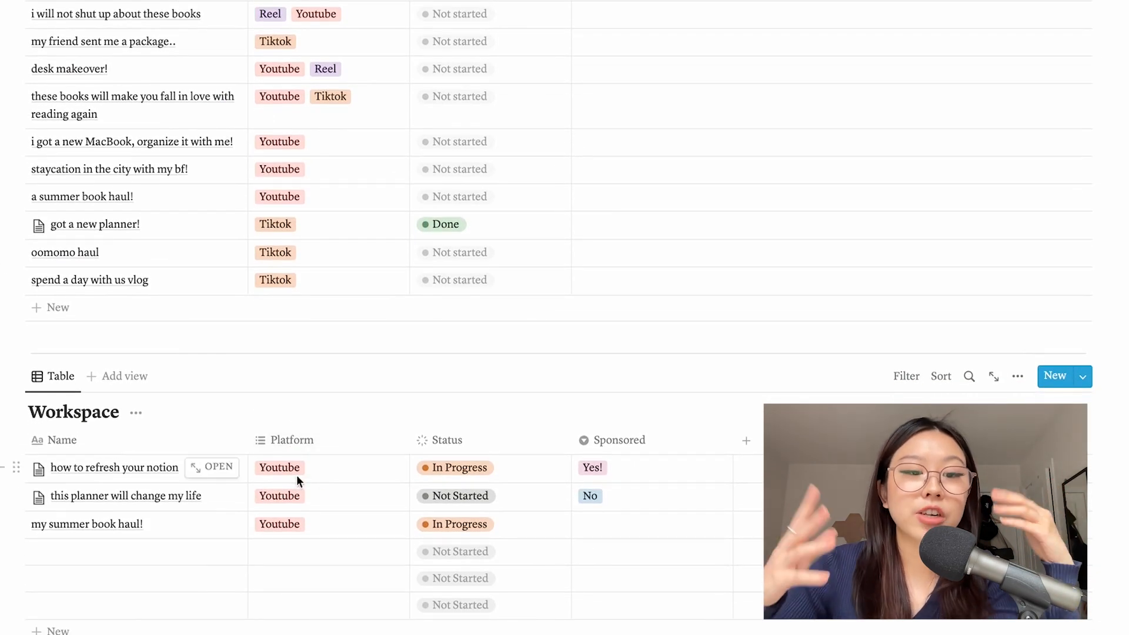
mouse_move(335, 200)
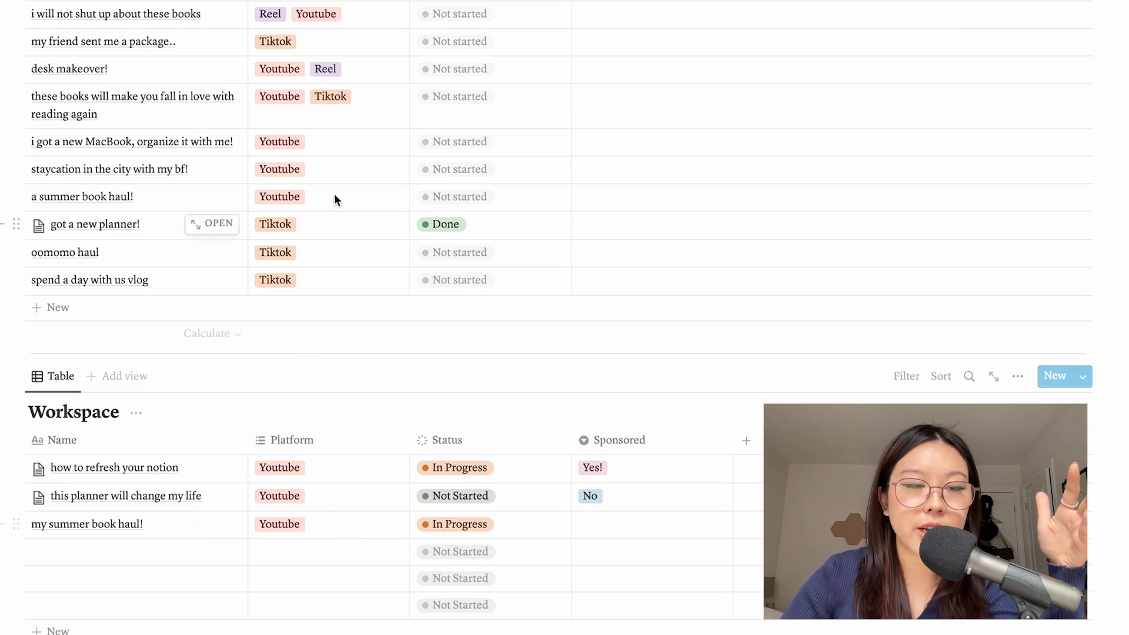
scroll("down", 3)
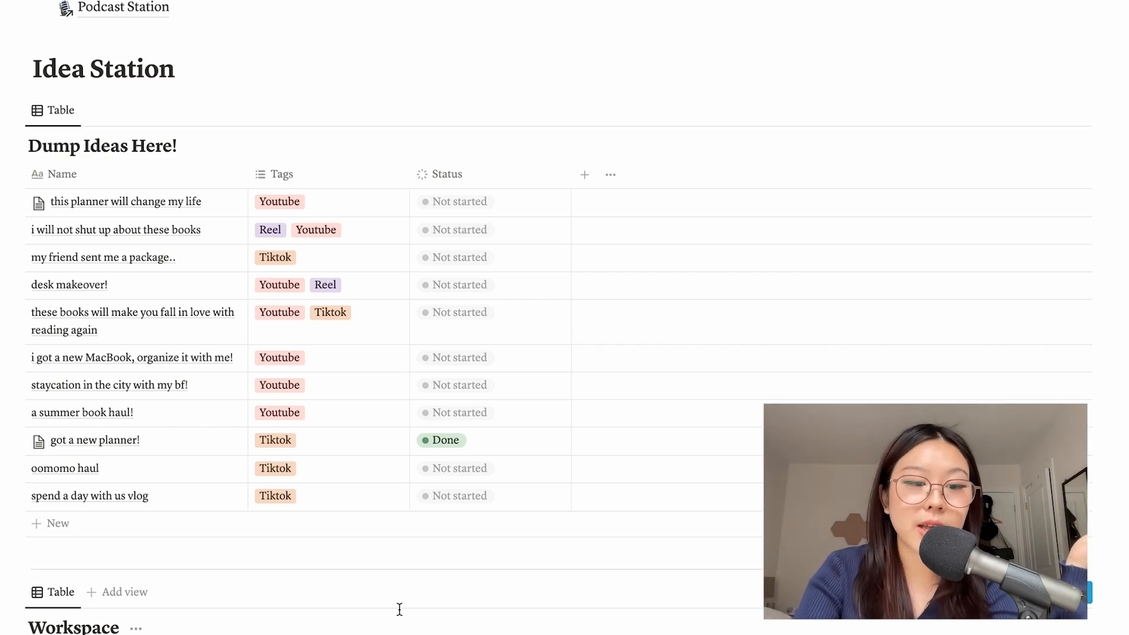
scroll("down", 3)
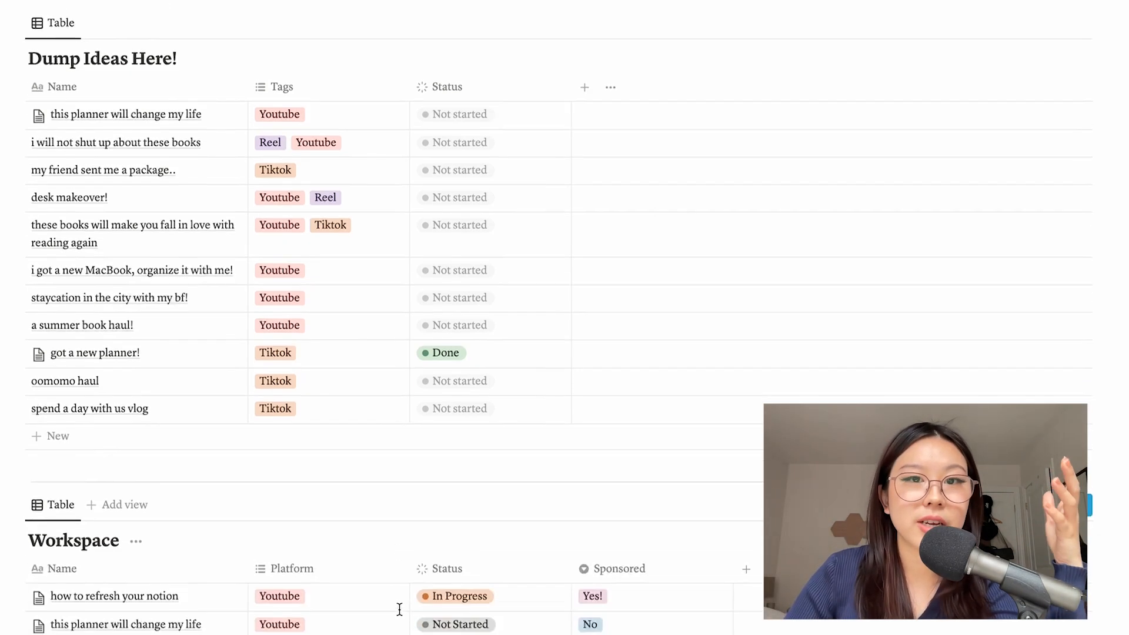
scroll("down", 3)
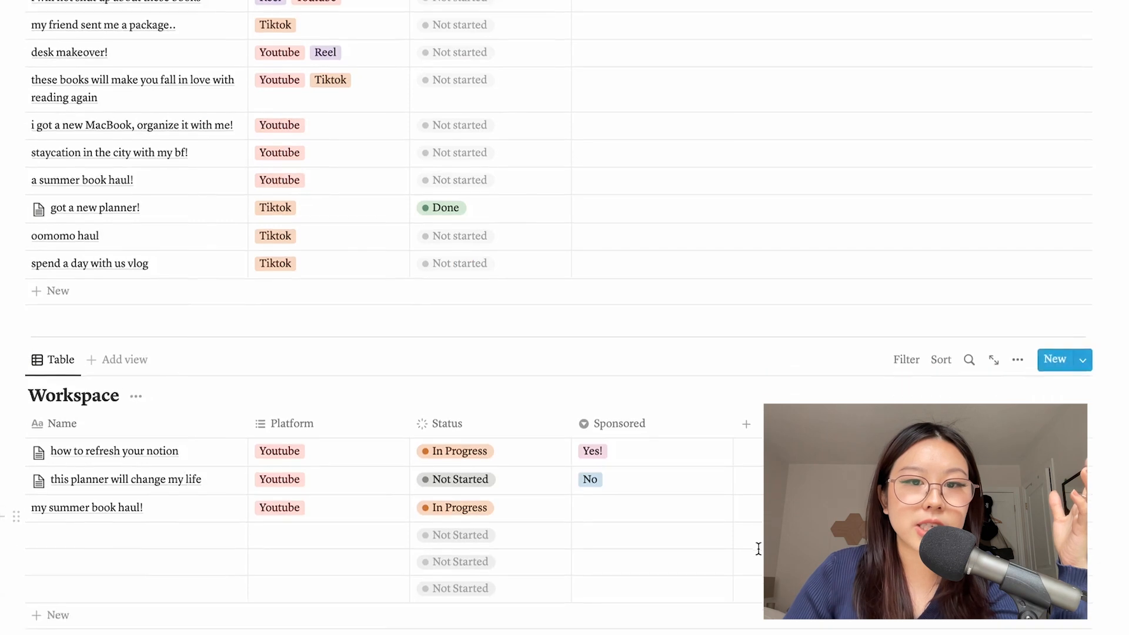
scroll("down", 3)
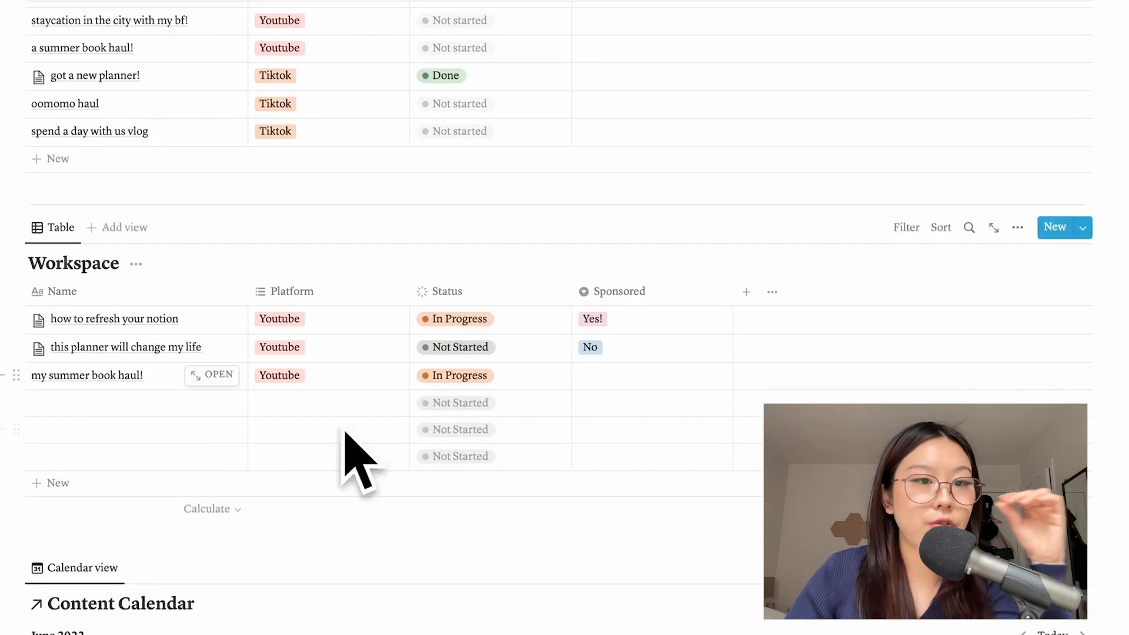
scroll("down", 3)
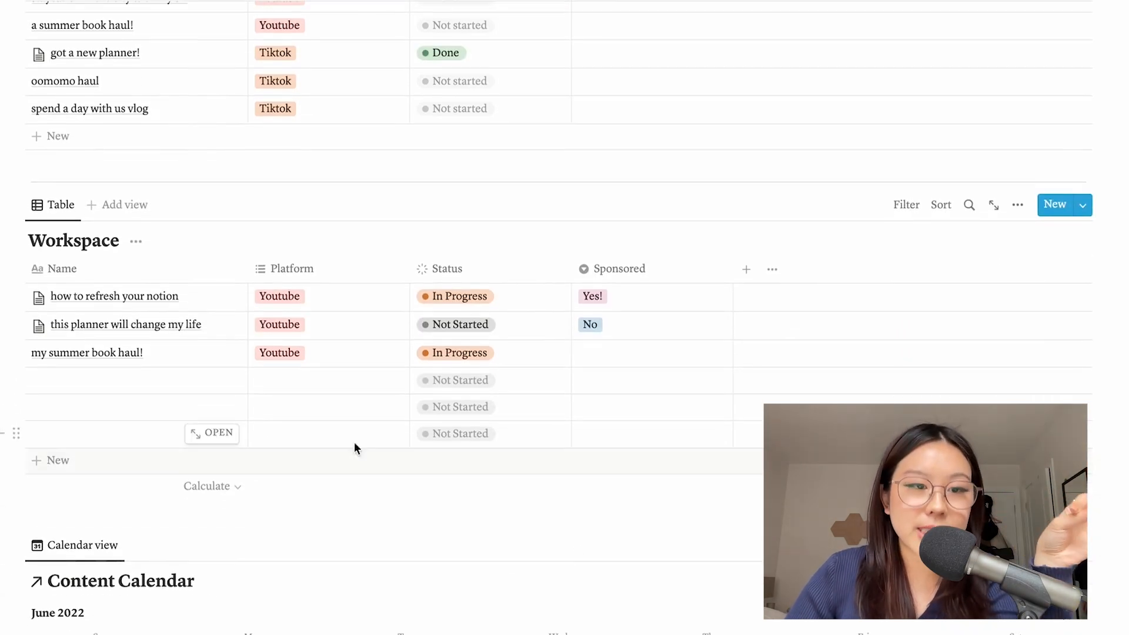
mouse_move(143, 312)
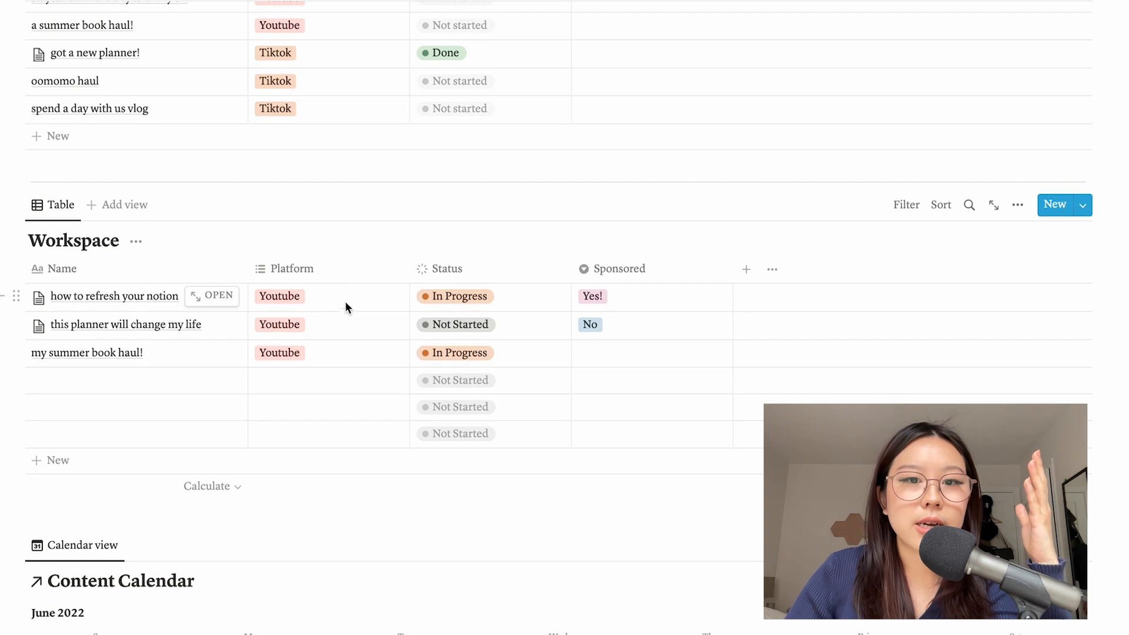
mouse_move(522, 304)
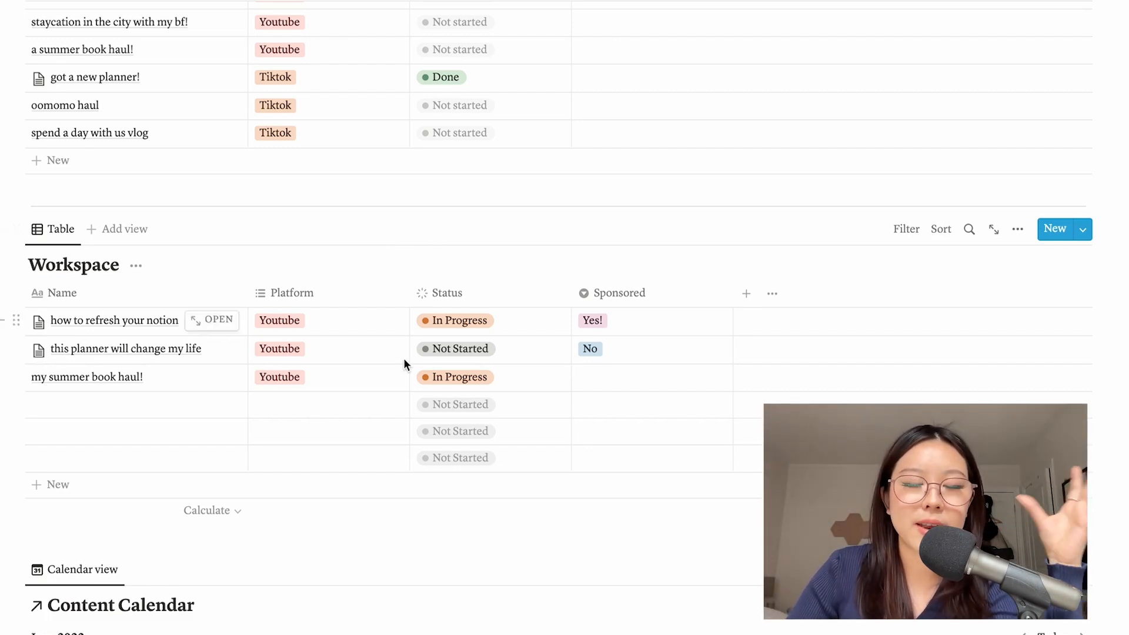
scroll("down", 3)
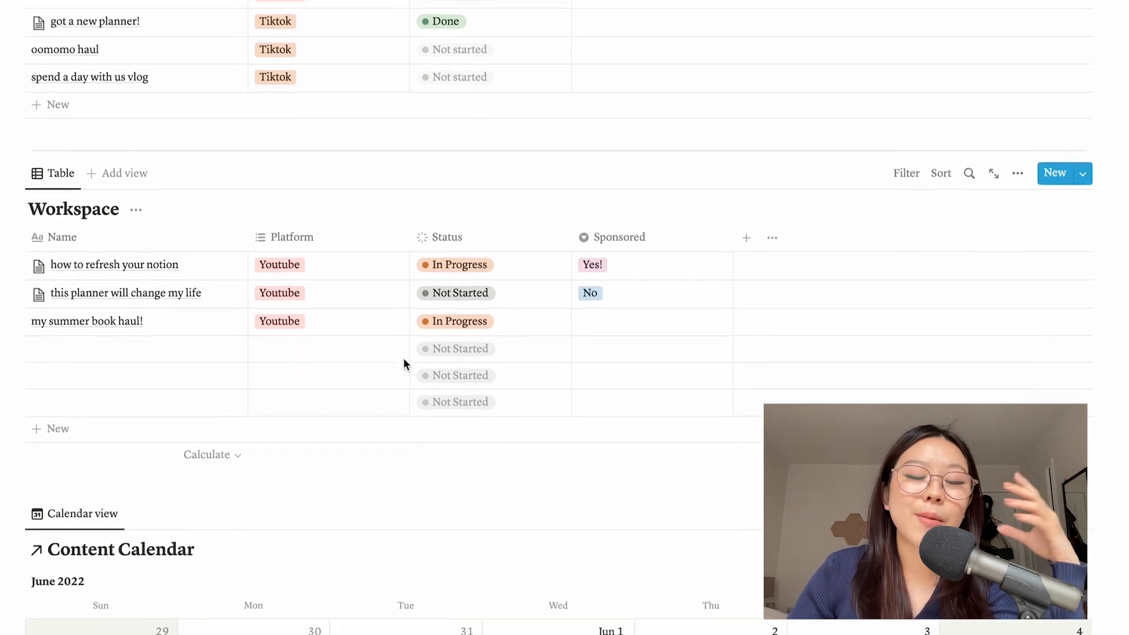
Scroll to the Content Calendar and show the previous month's entries
scroll("down", 3)
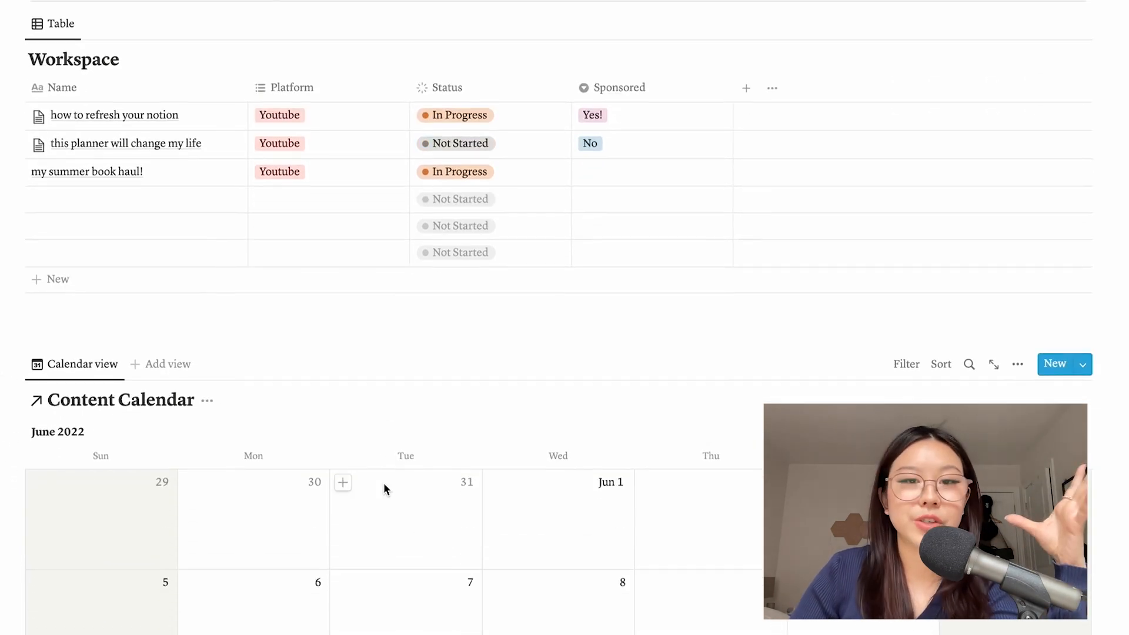
scroll("down", 3)
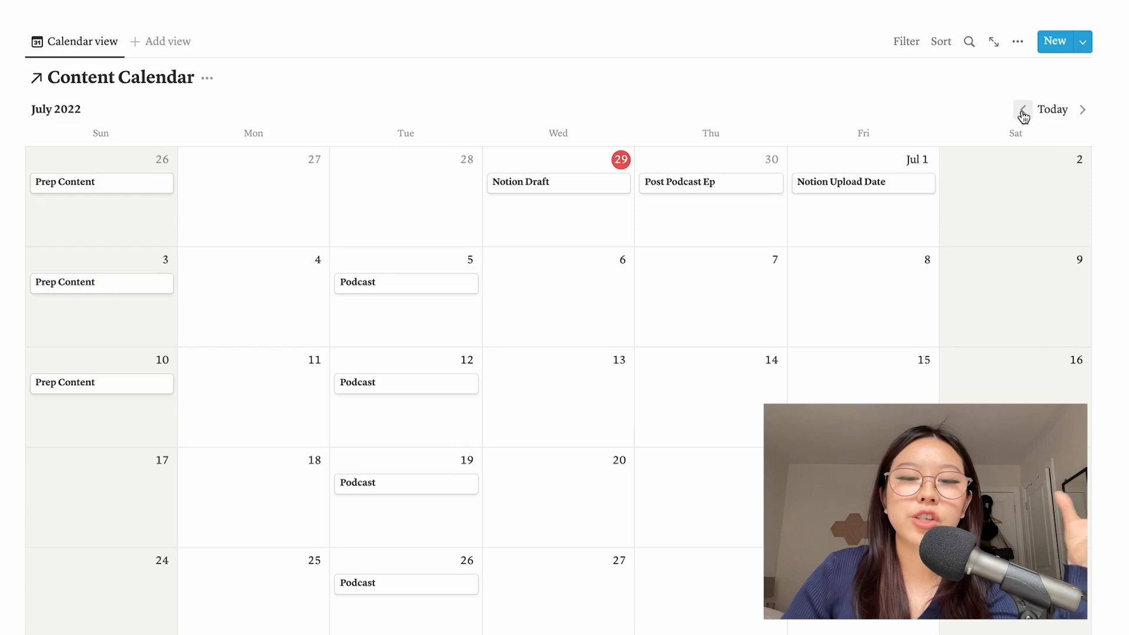
left_click(1023, 111)
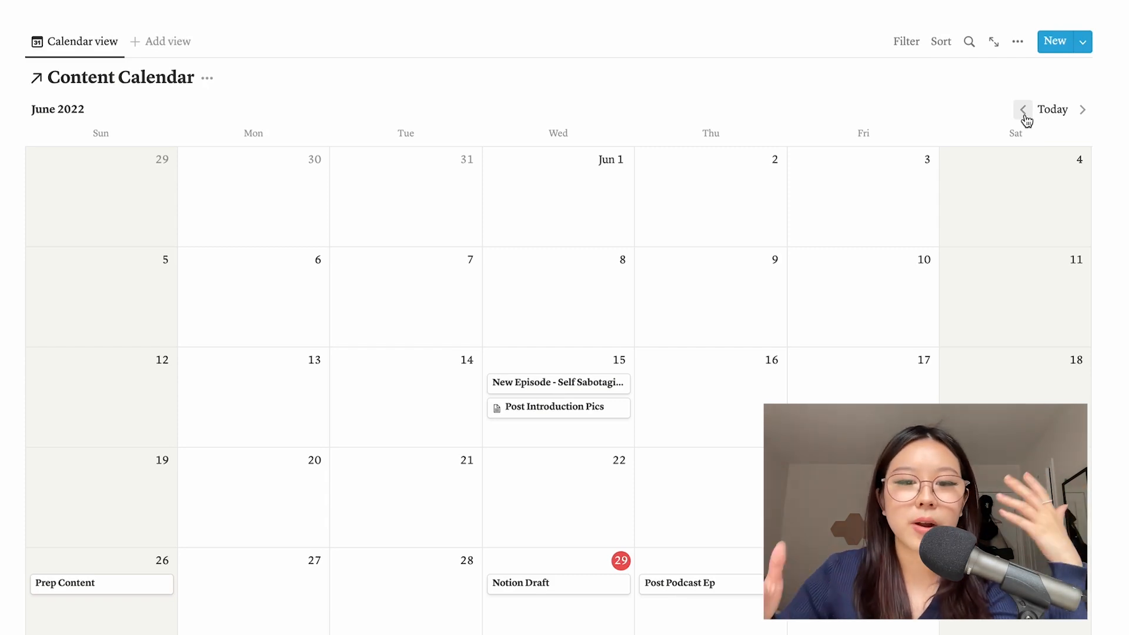
mouse_move(992, 118)
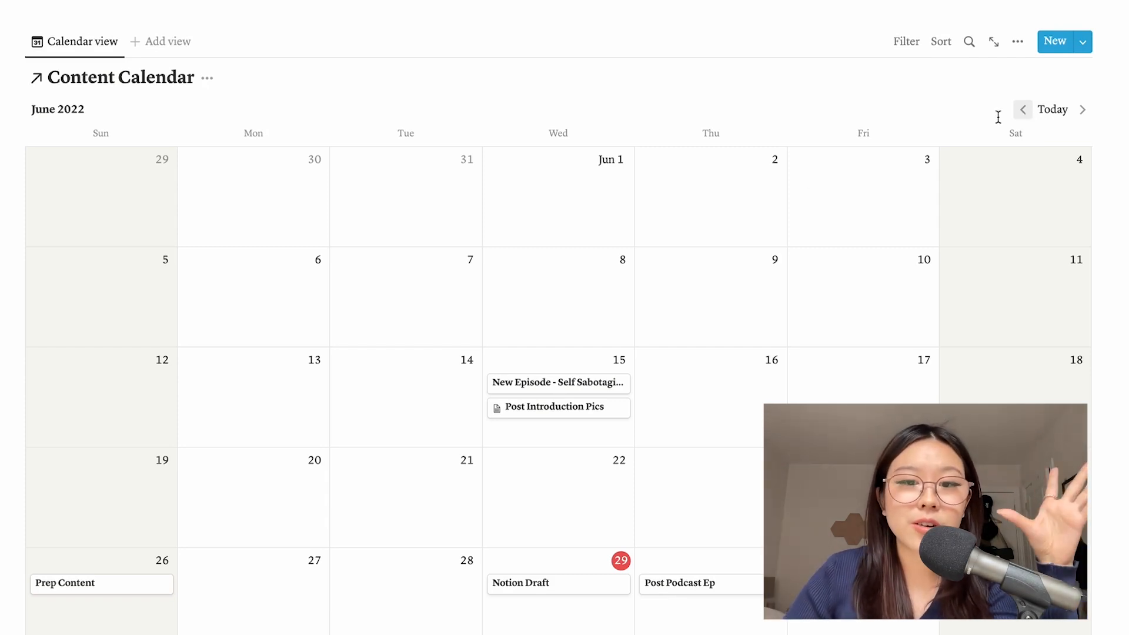
mouse_move(662, 452)
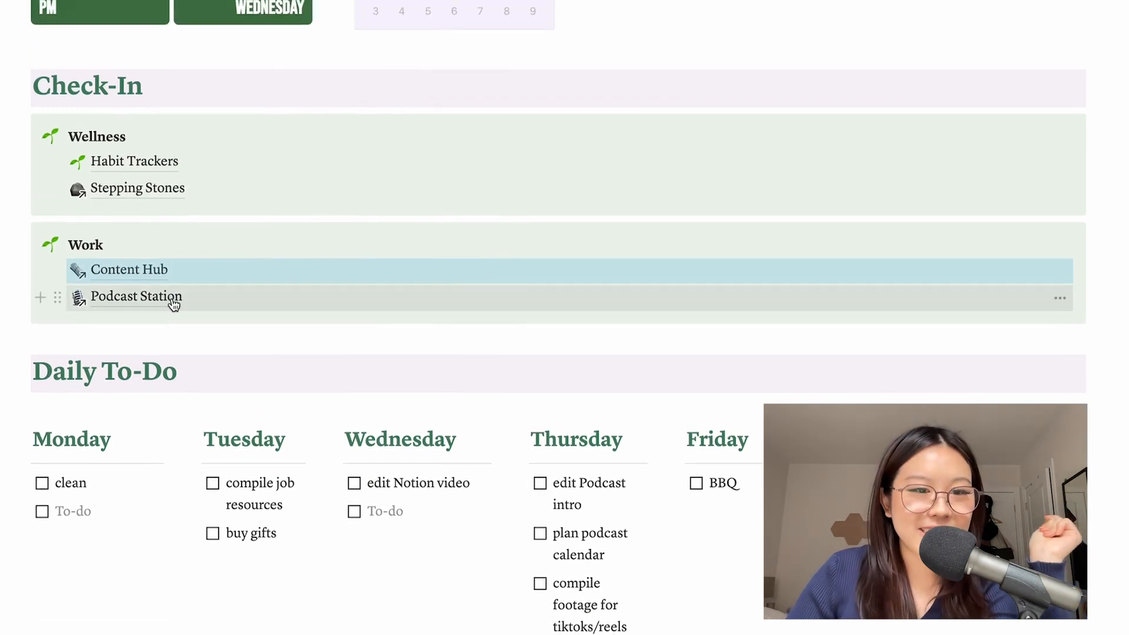
Open Podcast Station and browse its Brain Dump table, Episode List file and Instagram Content Calendar
left_click(134, 296)
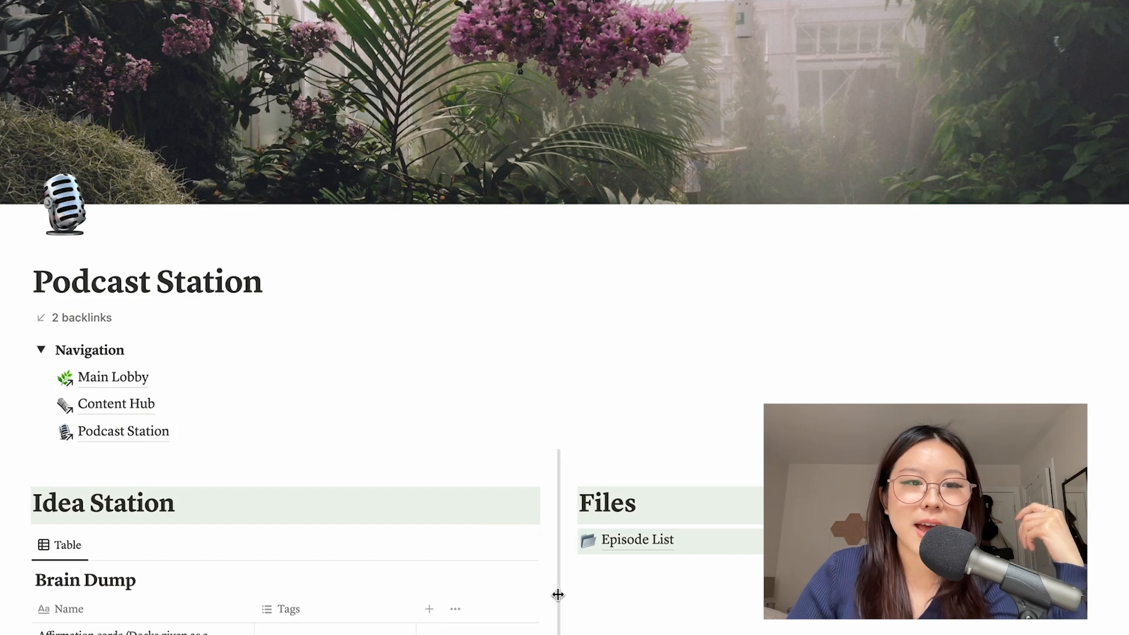
scroll("down", 3)
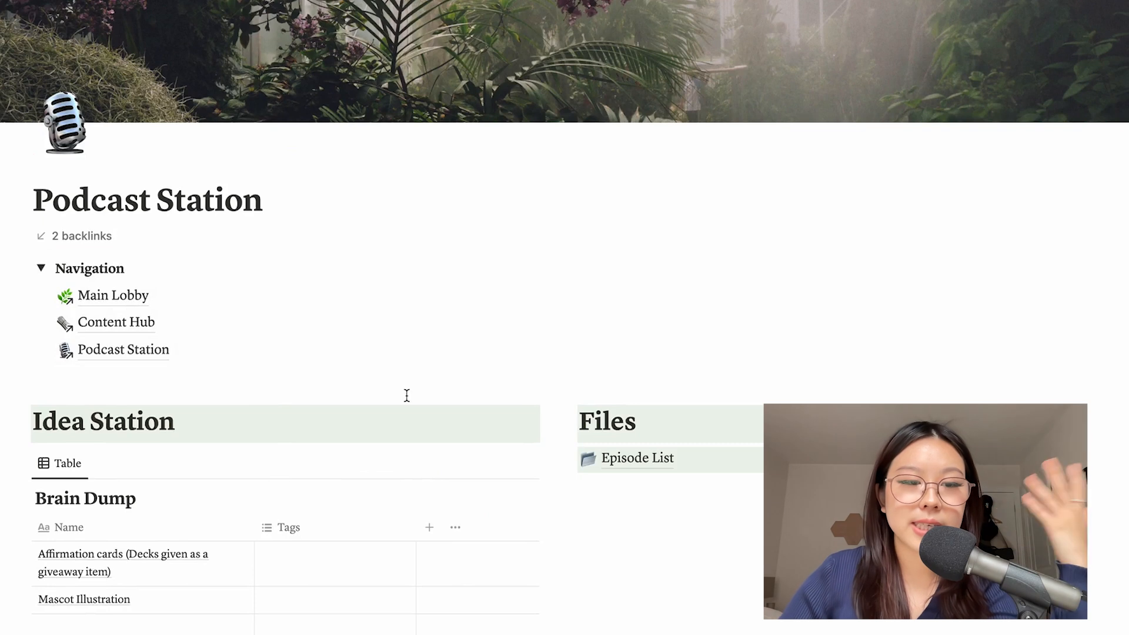
scroll("down", 3)
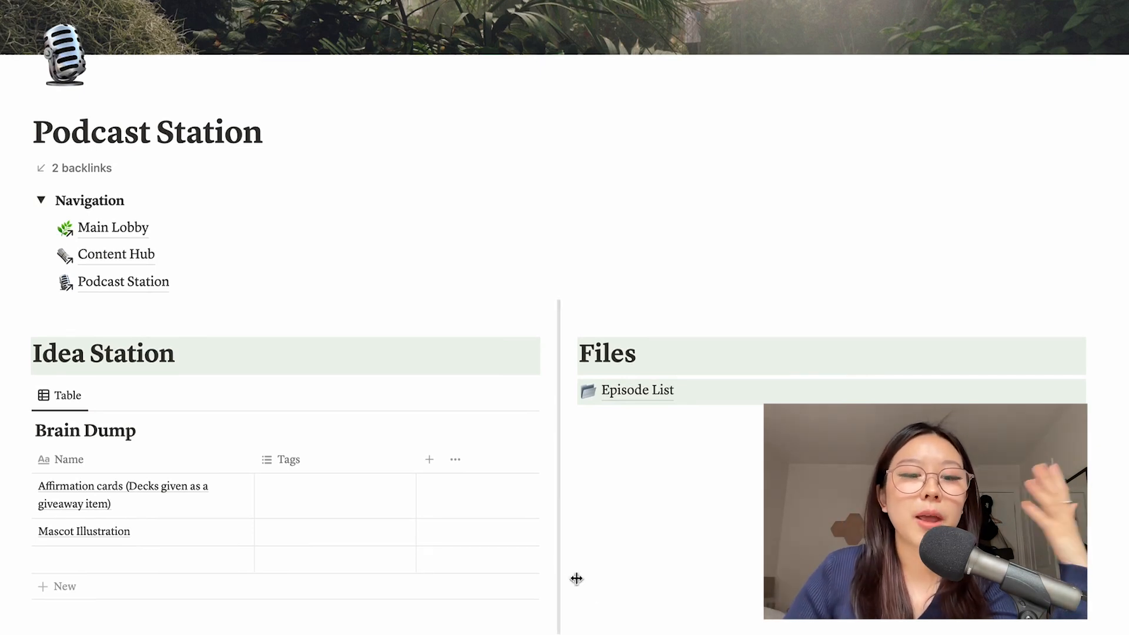
scroll("down", 3)
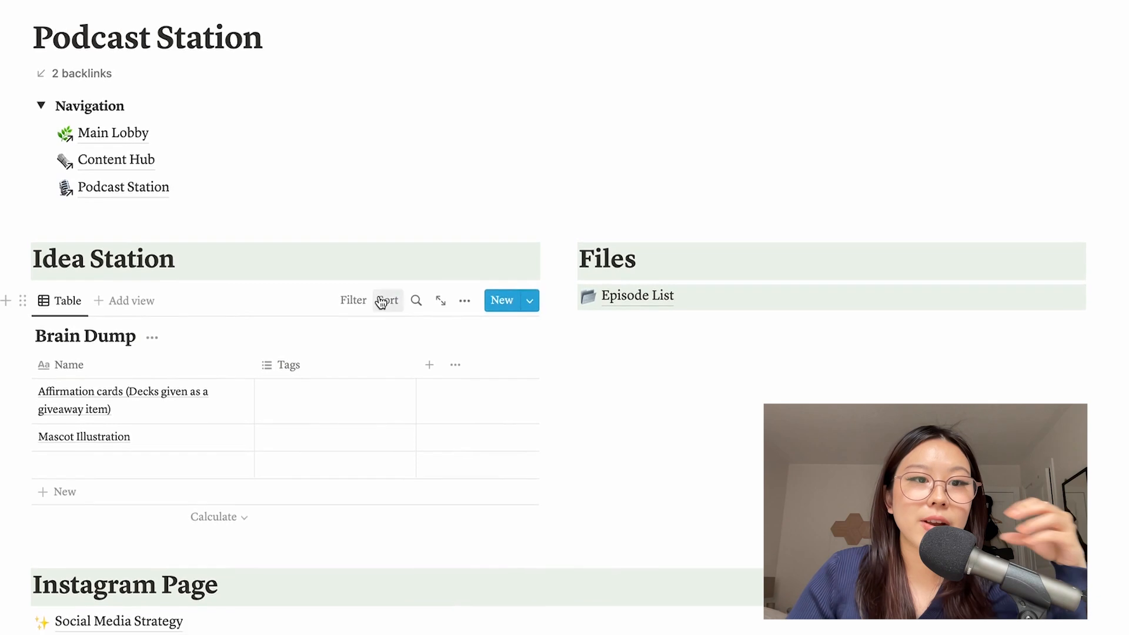
scroll("down", 3)
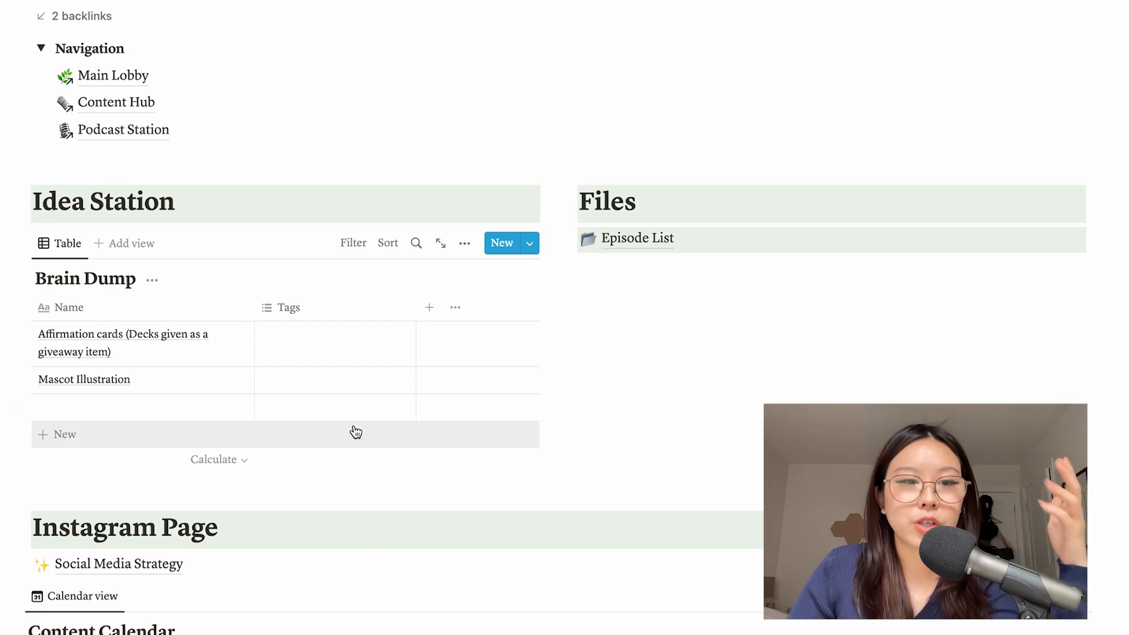
scroll("down", 3)
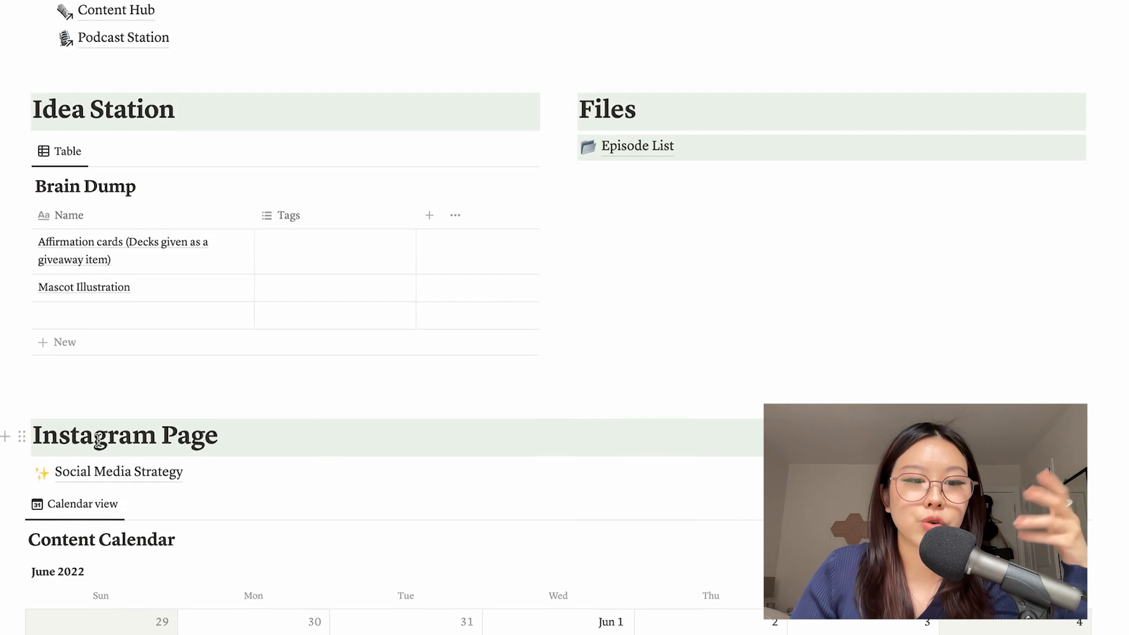
scroll("down", 3)
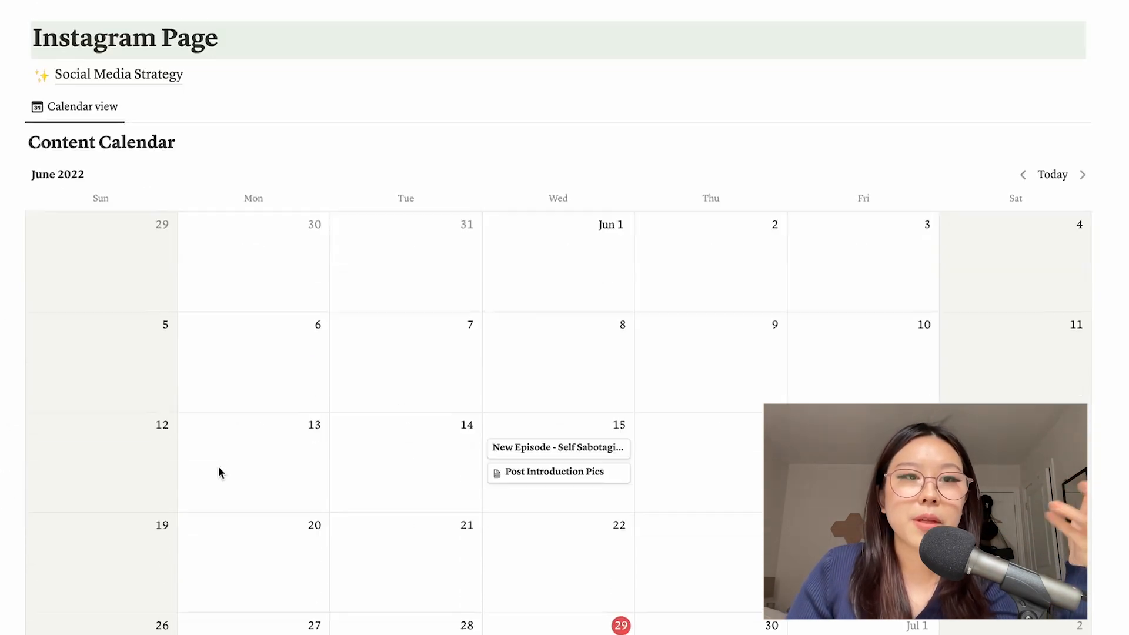
scroll("down", 3)
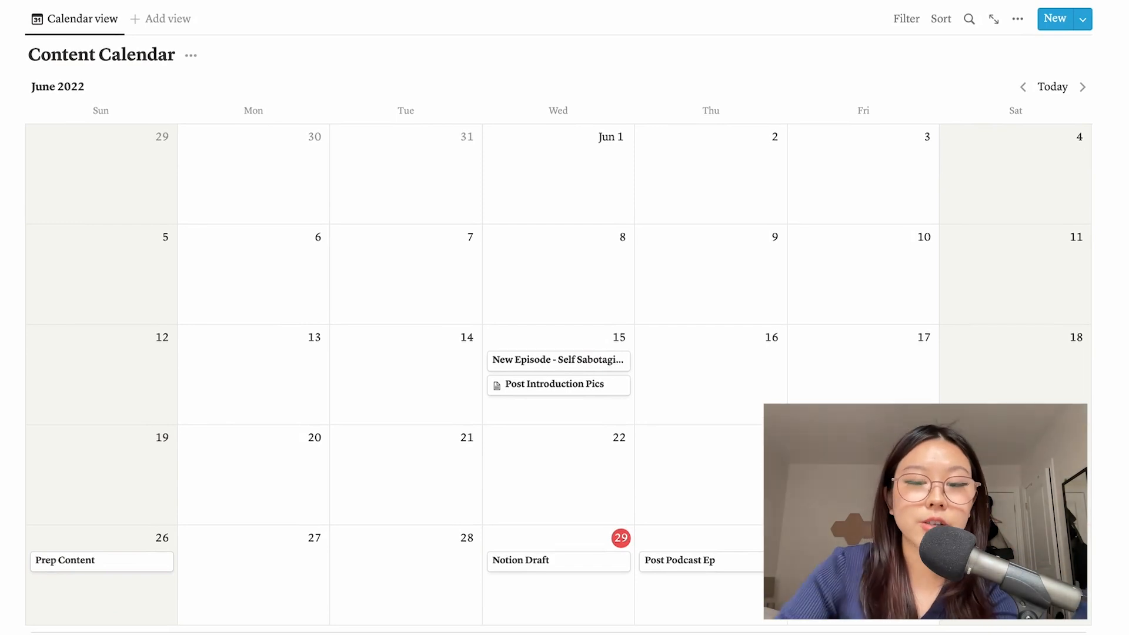
scroll("down", 3)
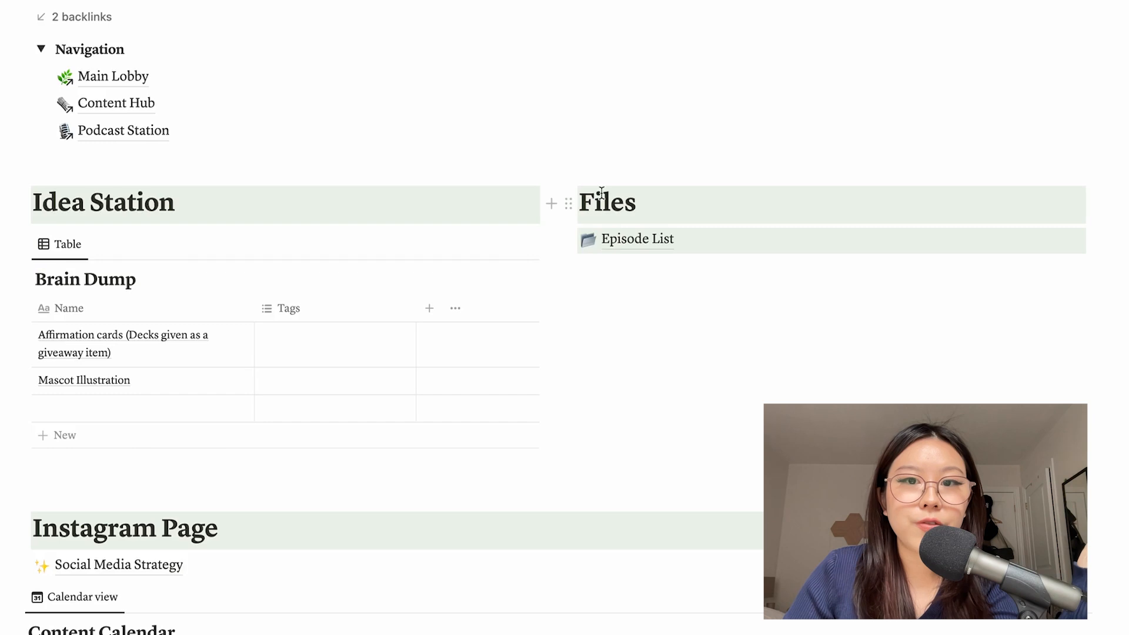
left_click(636, 240)
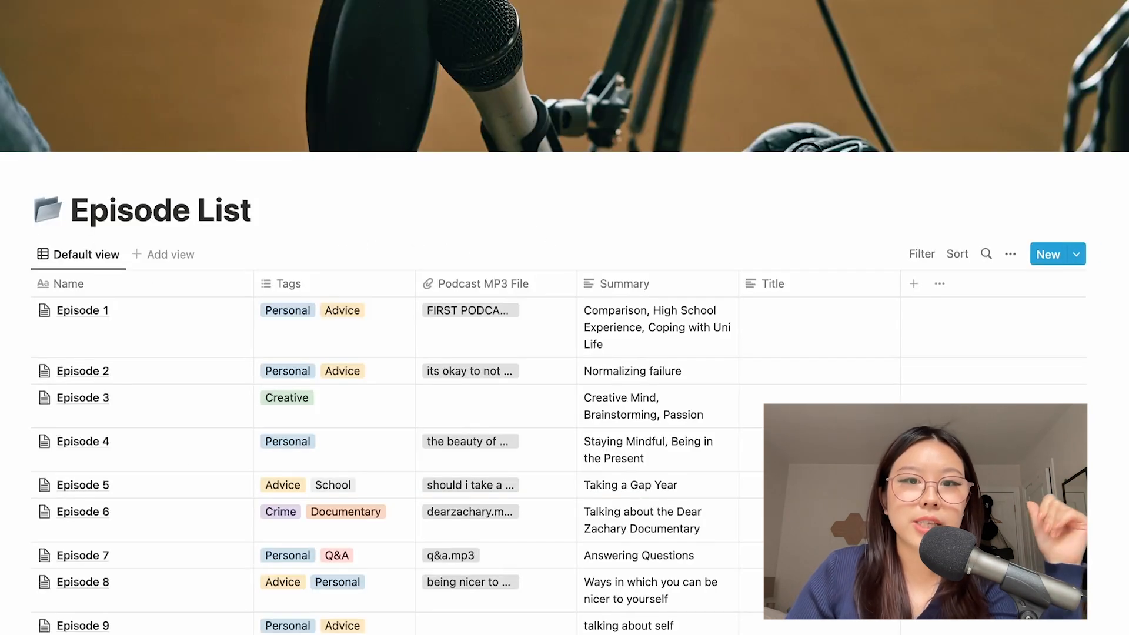
scroll("down", 3)
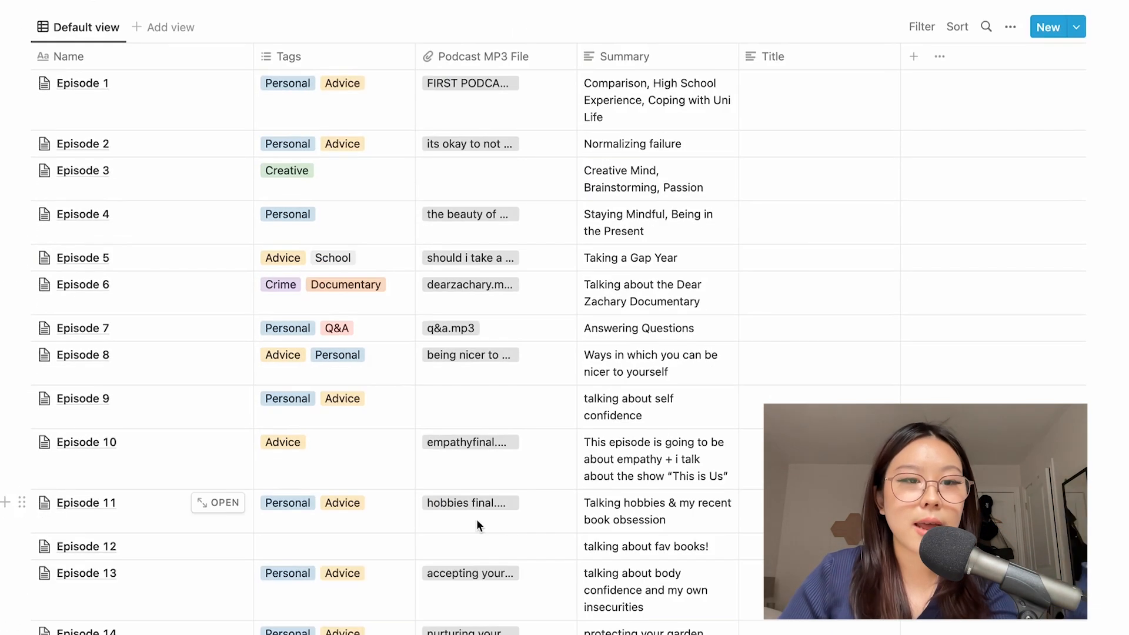
scroll("down", 3)
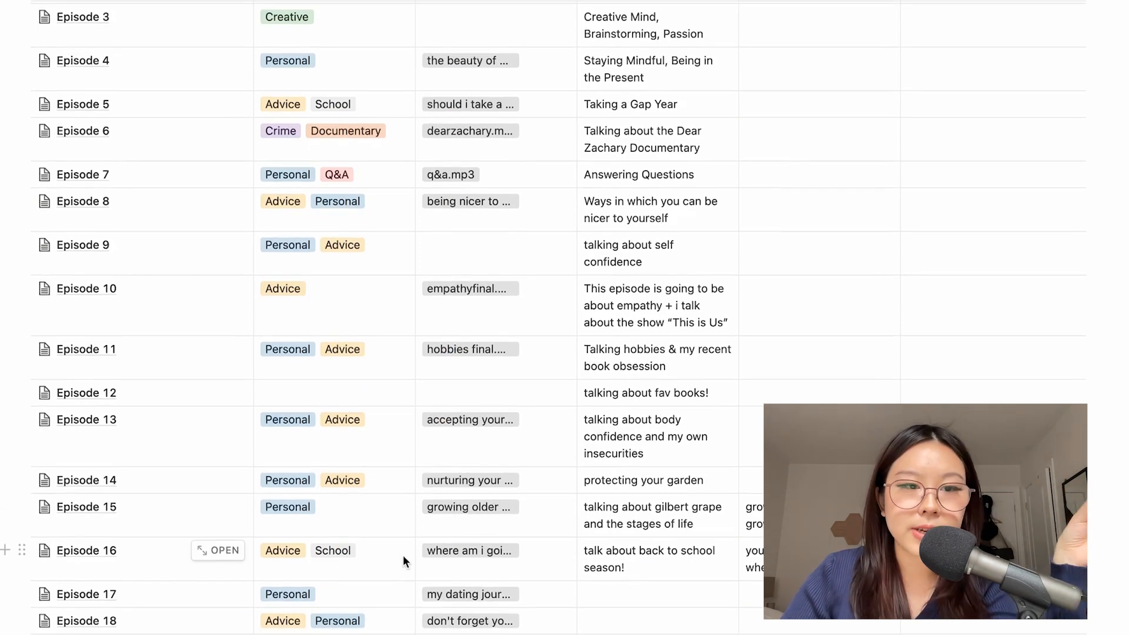
scroll("down", 3)
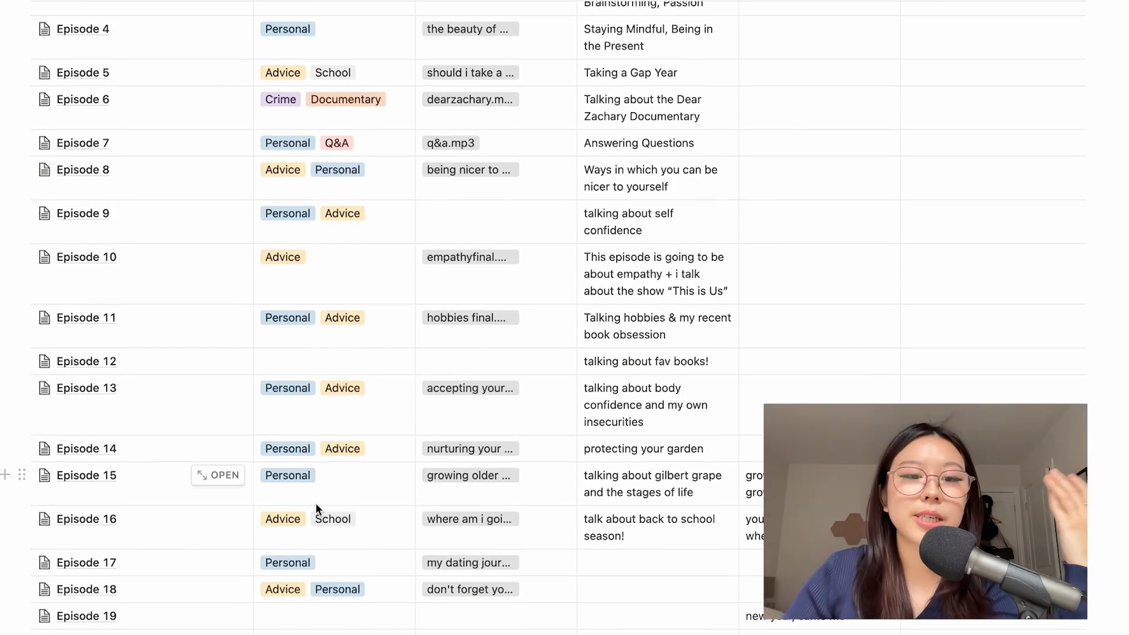
scroll("down", 3)
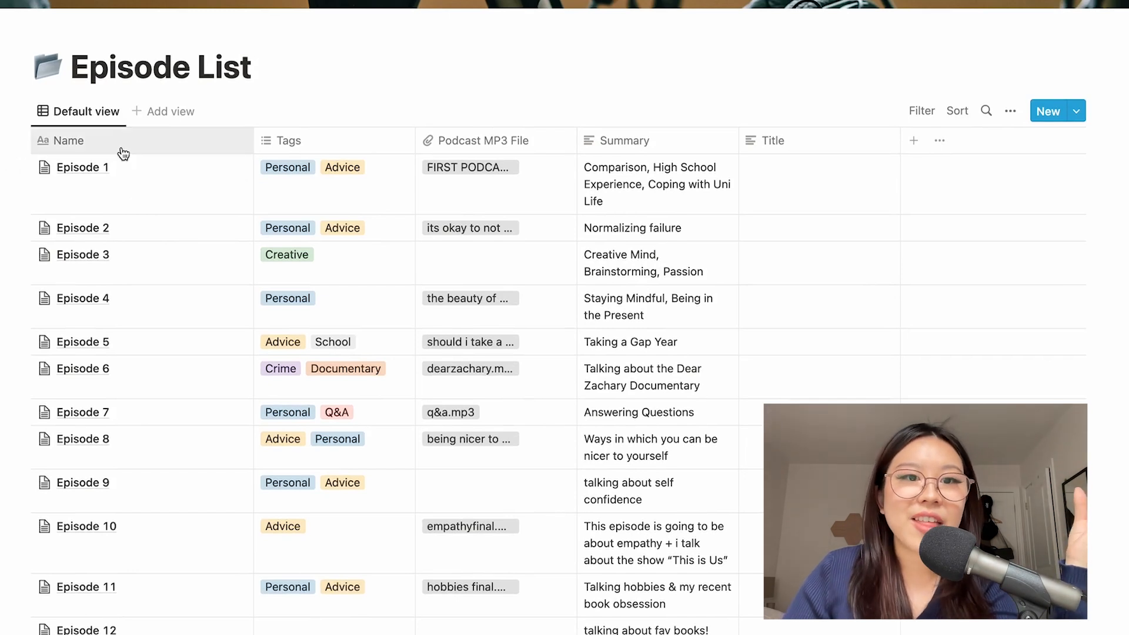
mouse_move(320, 152)
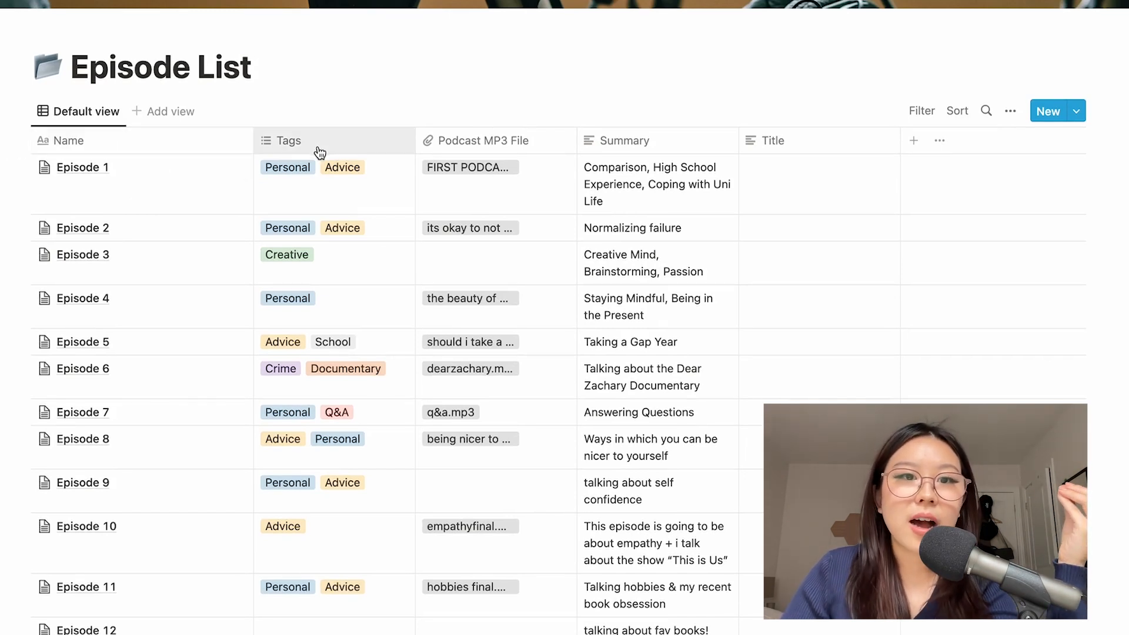
left_click(334, 167)
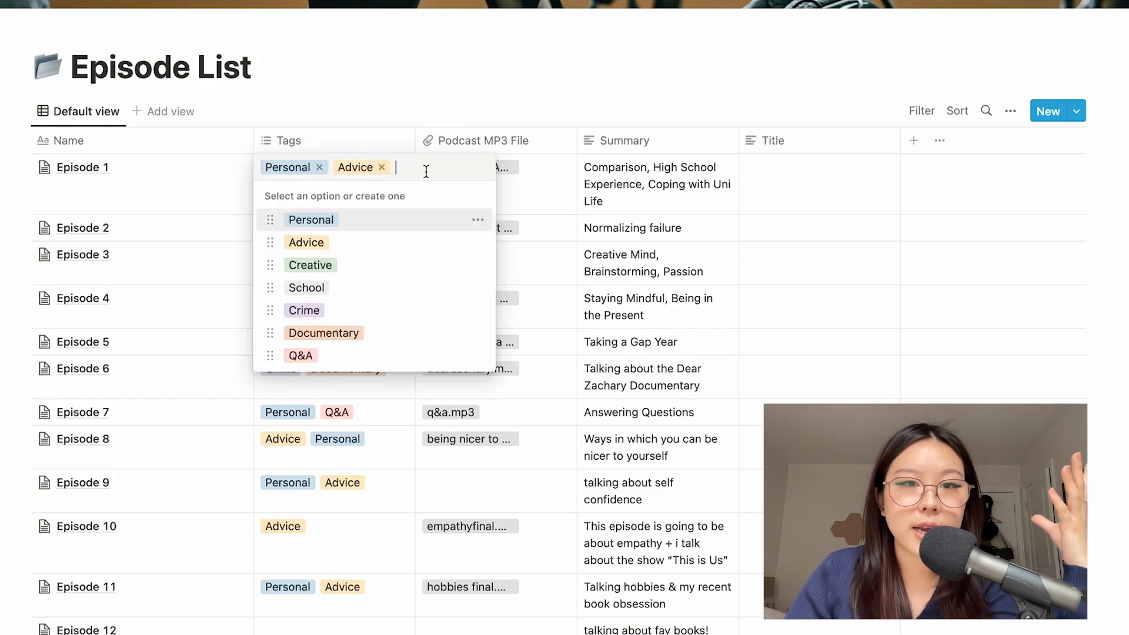
mouse_move(462, 94)
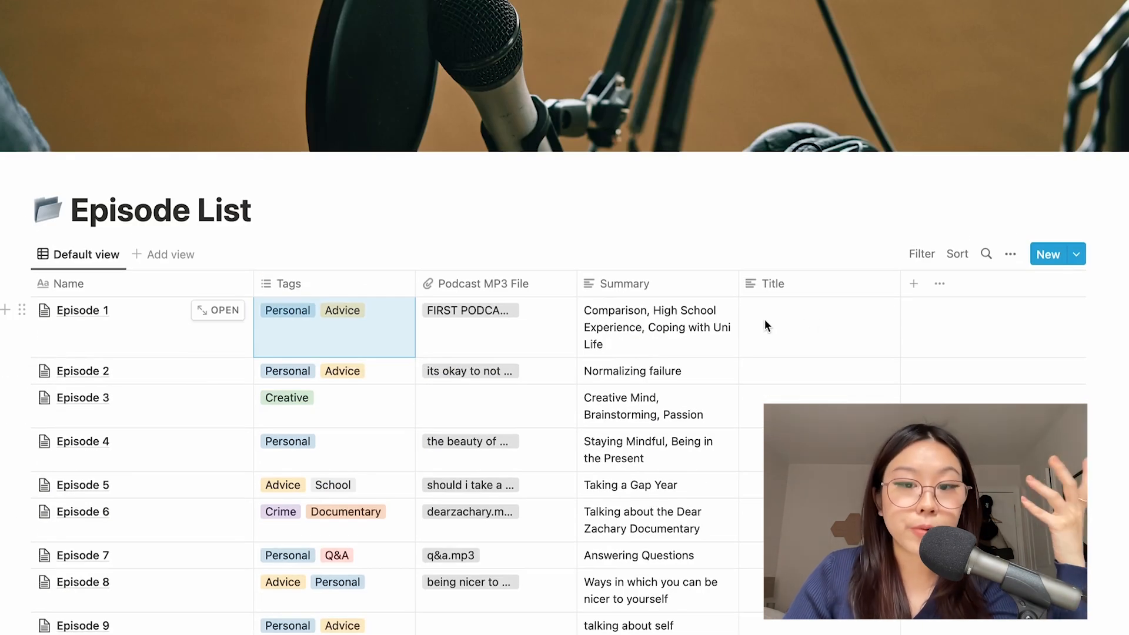
scroll("down", 3)
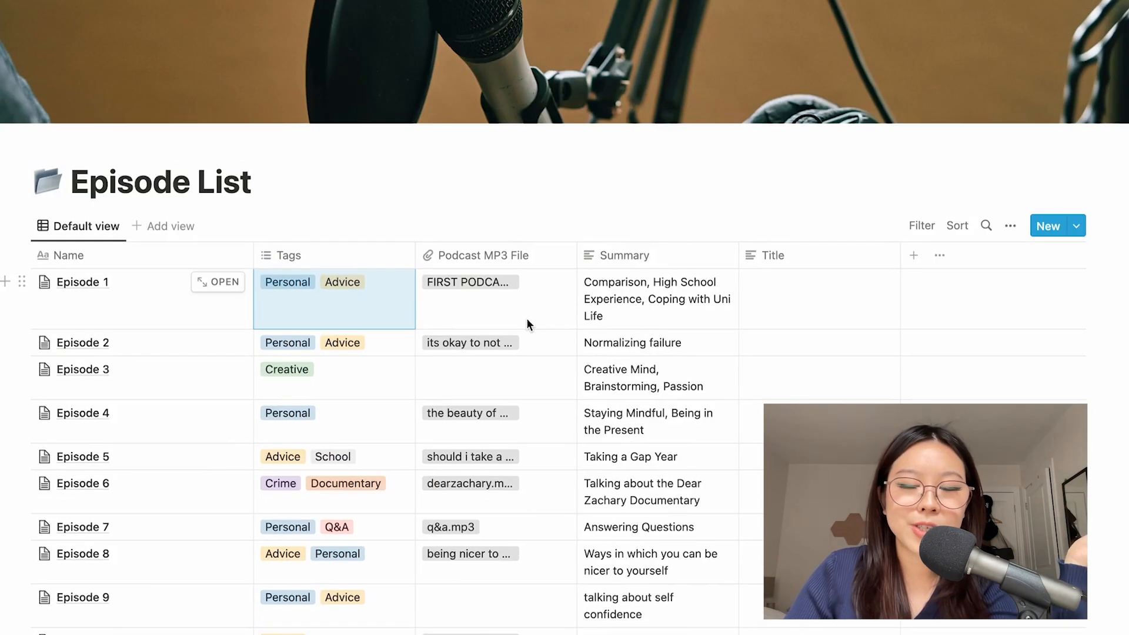
scroll("down", 3)
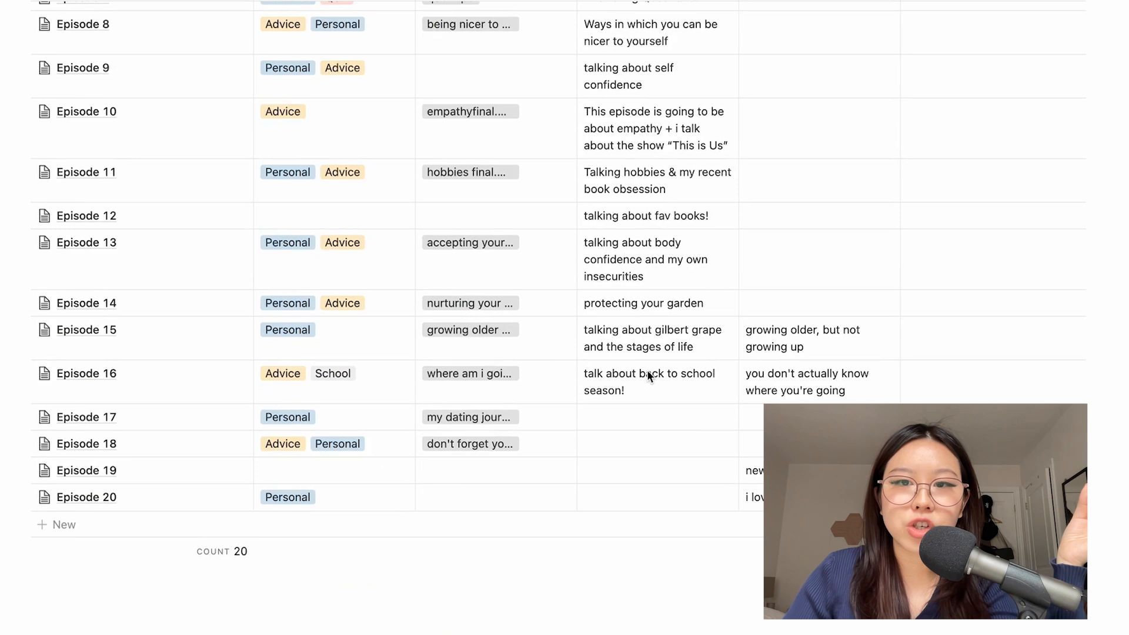
scroll("up", 3)
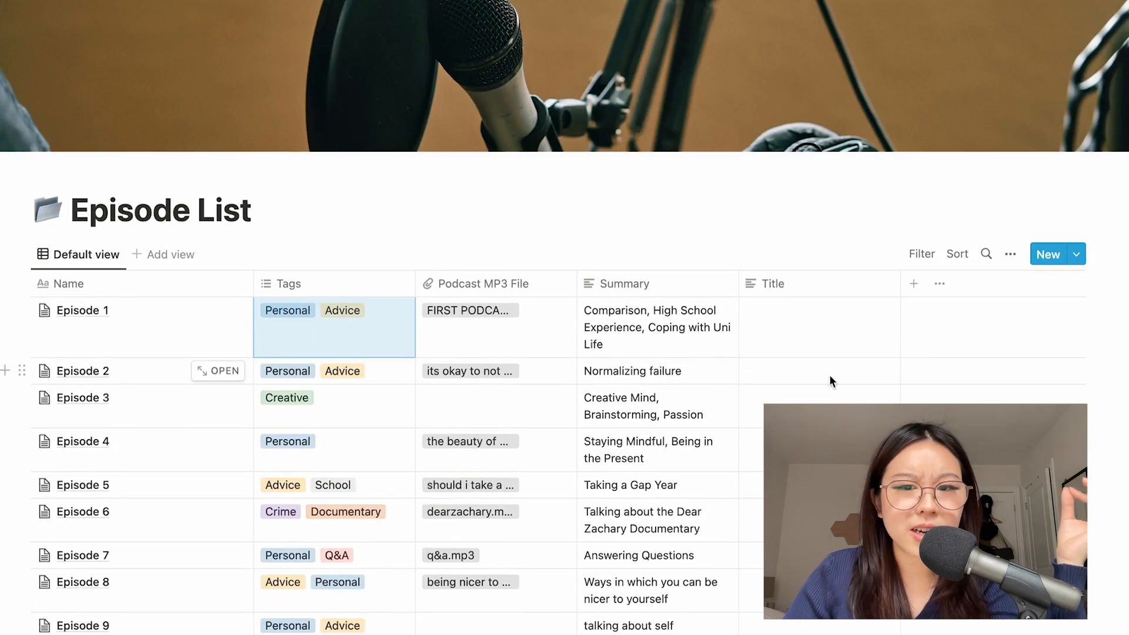
scroll("down", 3)
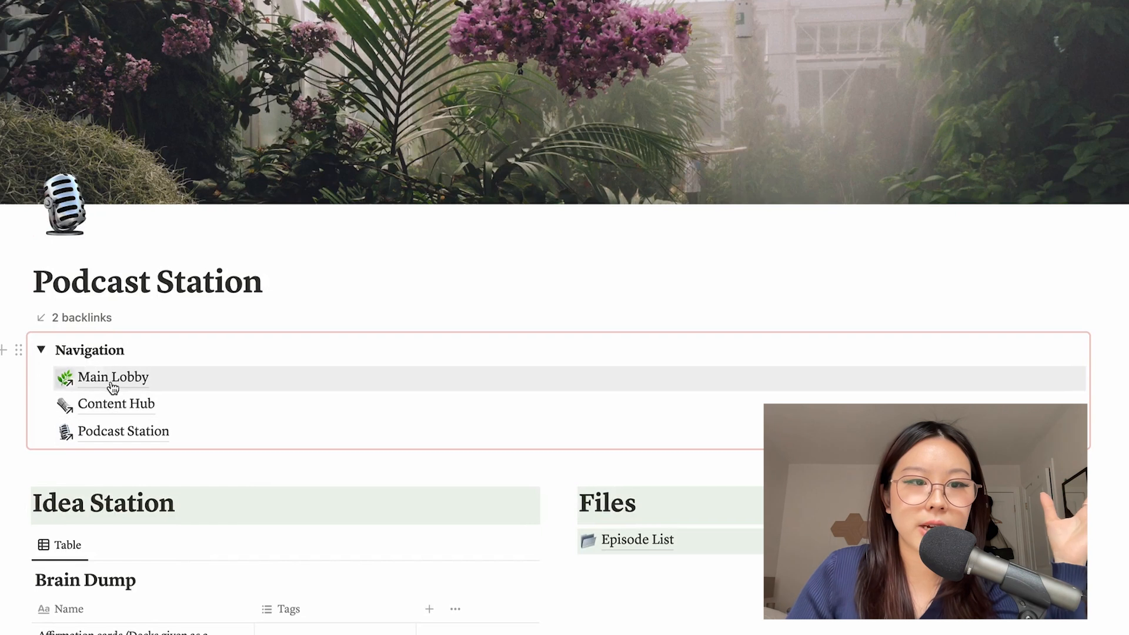
Return to the Main Lobby and scroll down to the Daily To-Do weekday columns
left_click(111, 376)
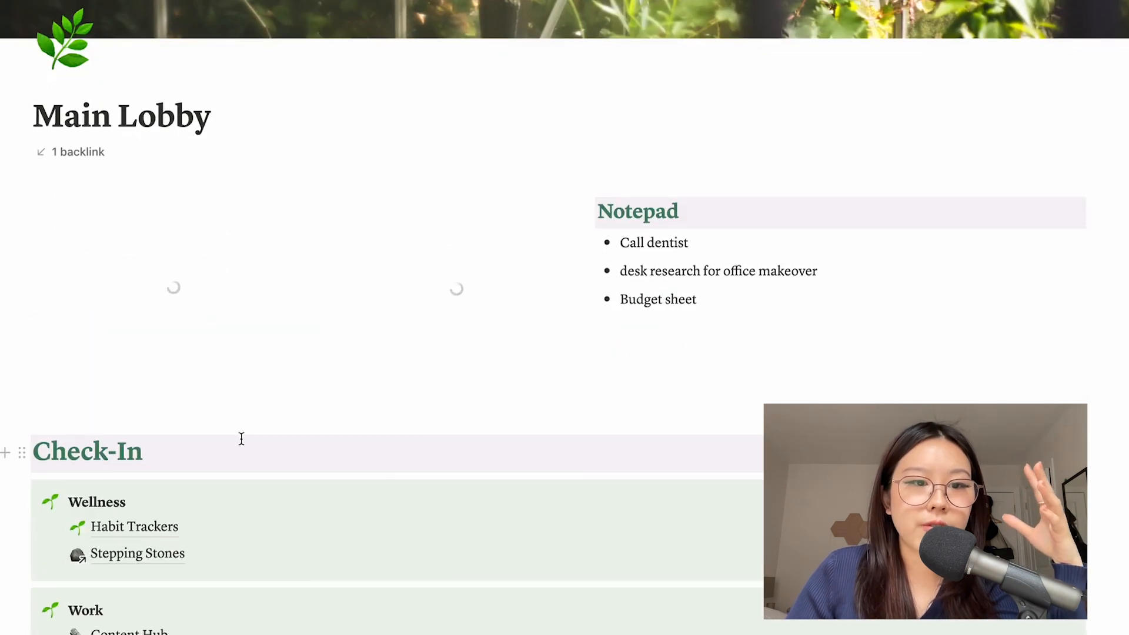
scroll("down", 3)
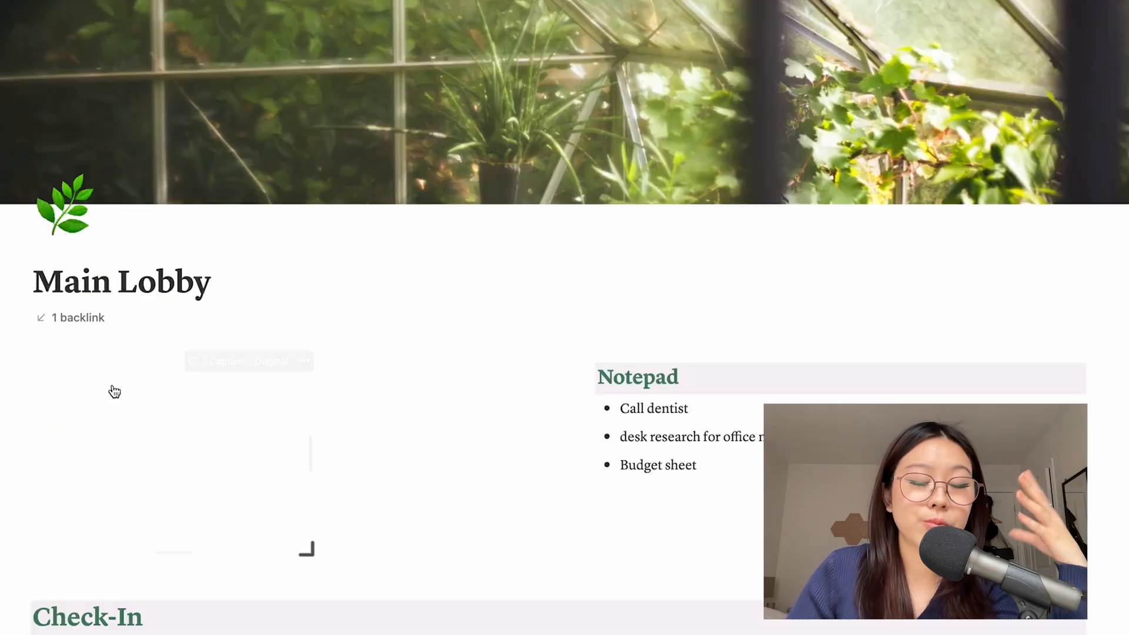
scroll("down", 3)
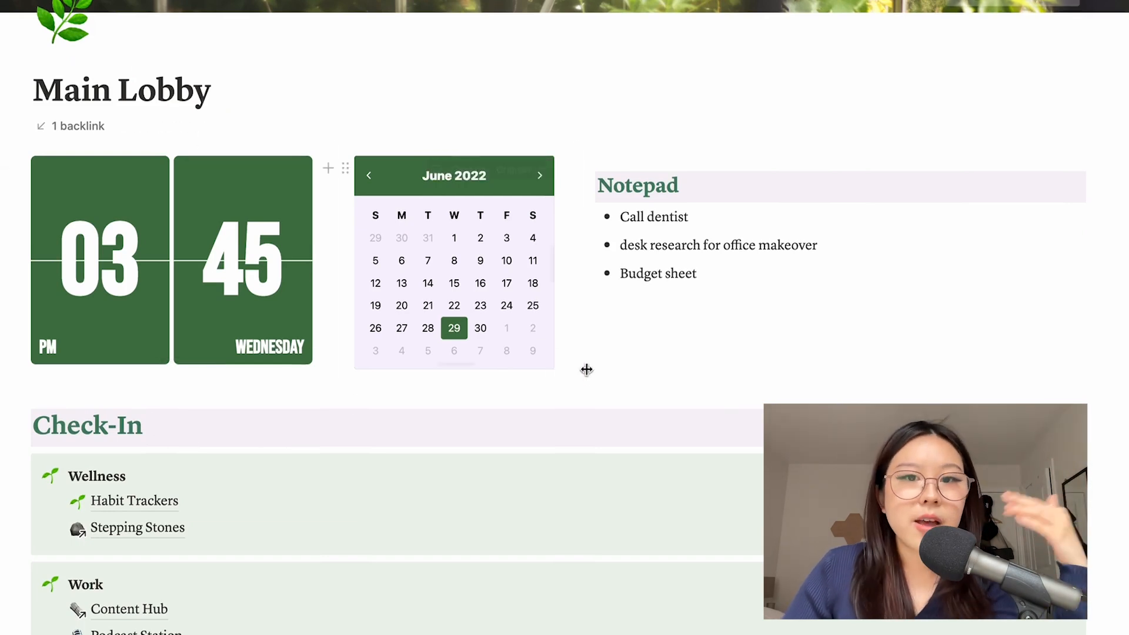
scroll("down", 3)
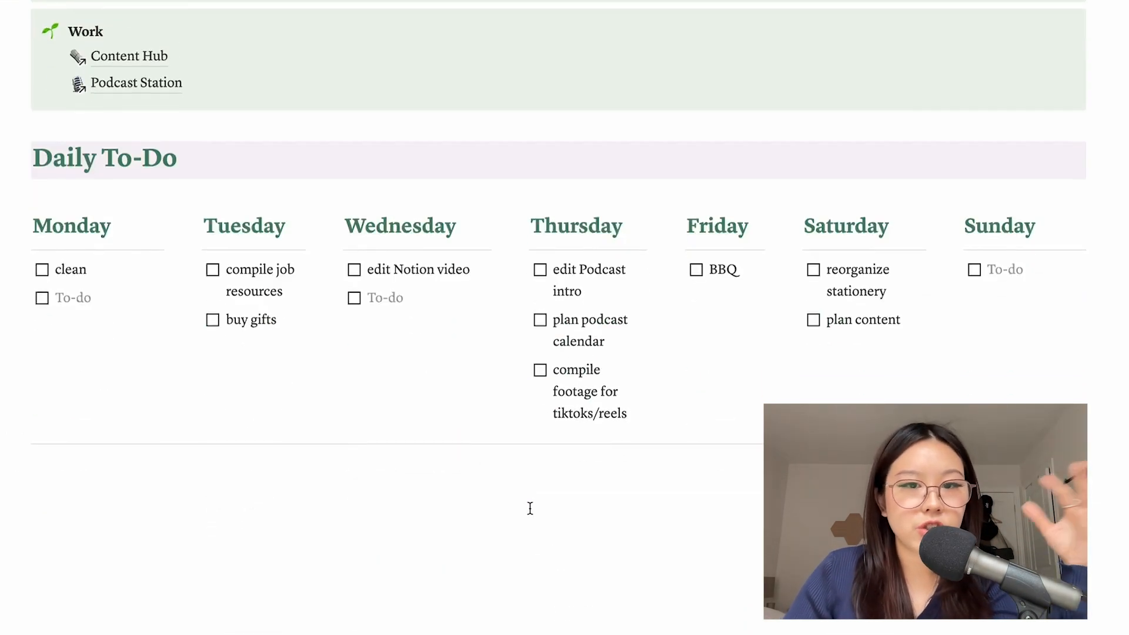